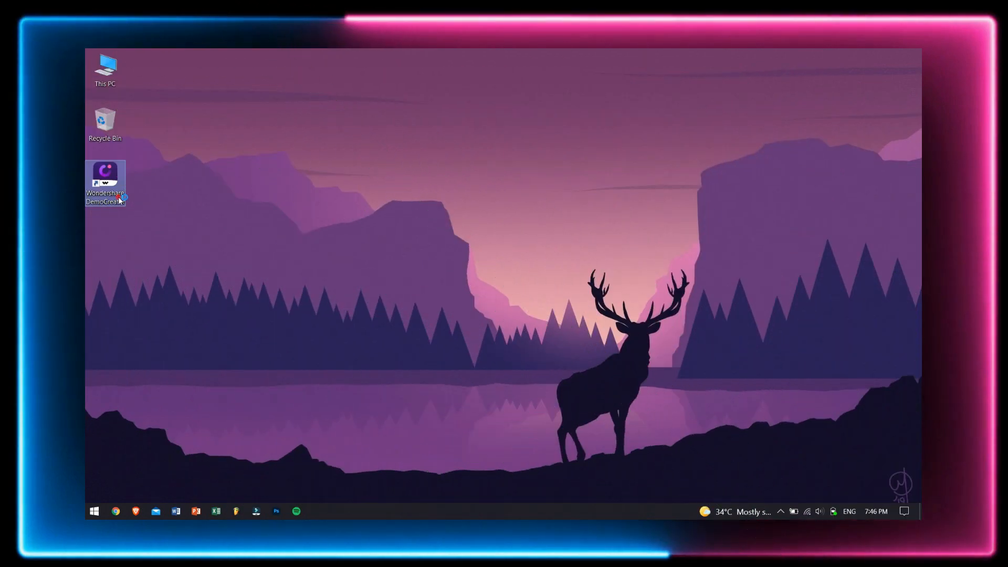
Launch DemoCreator from the desktop icon and choose the screen recorder mode
double_click(105, 175)
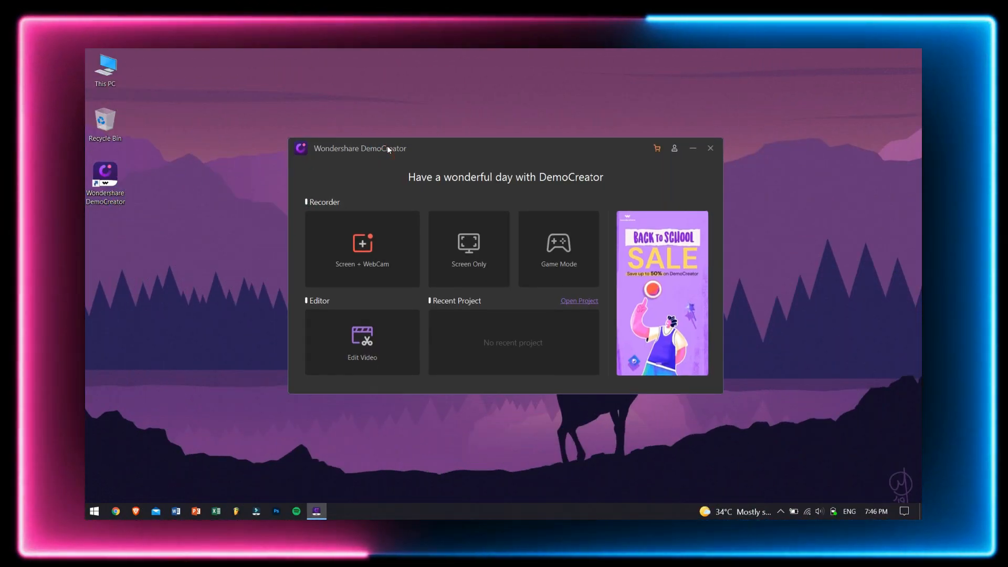
mouse_move(335, 235)
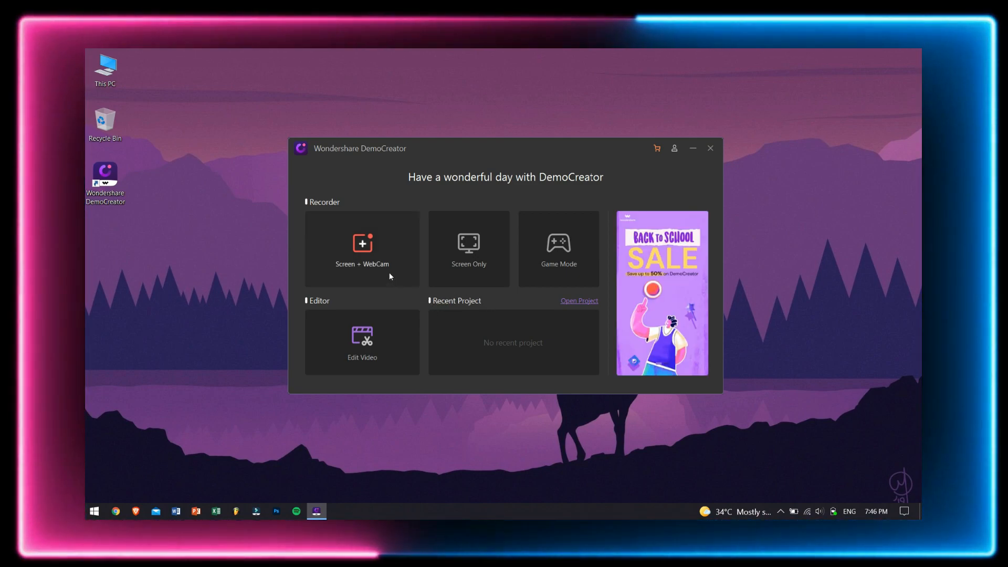
mouse_move(463, 283)
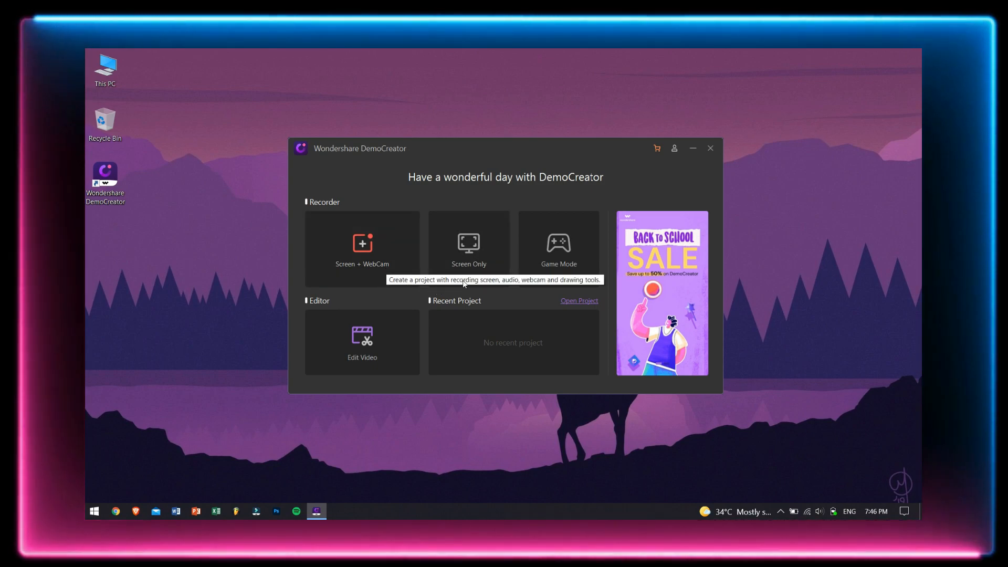
mouse_move(558, 250)
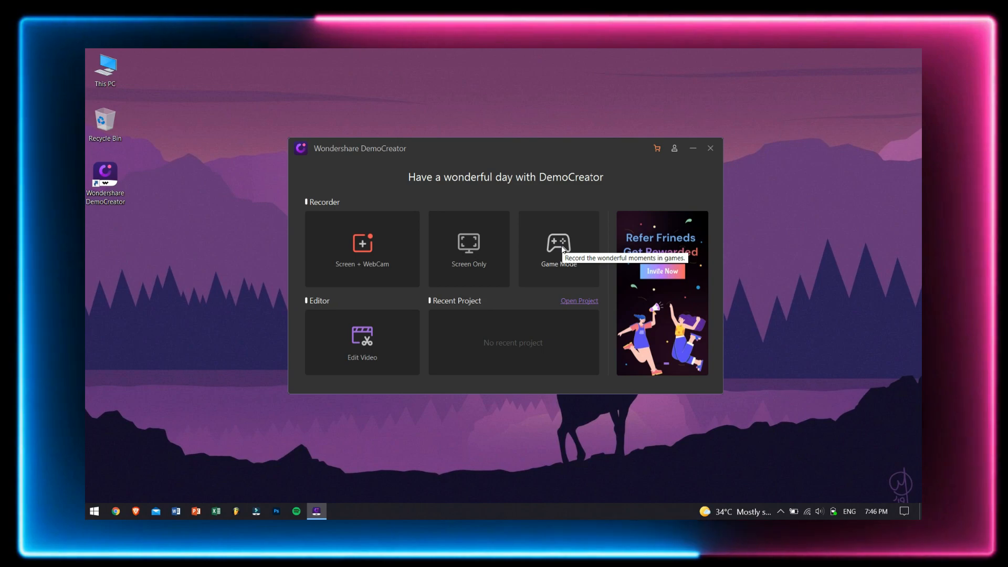
click(710, 148)
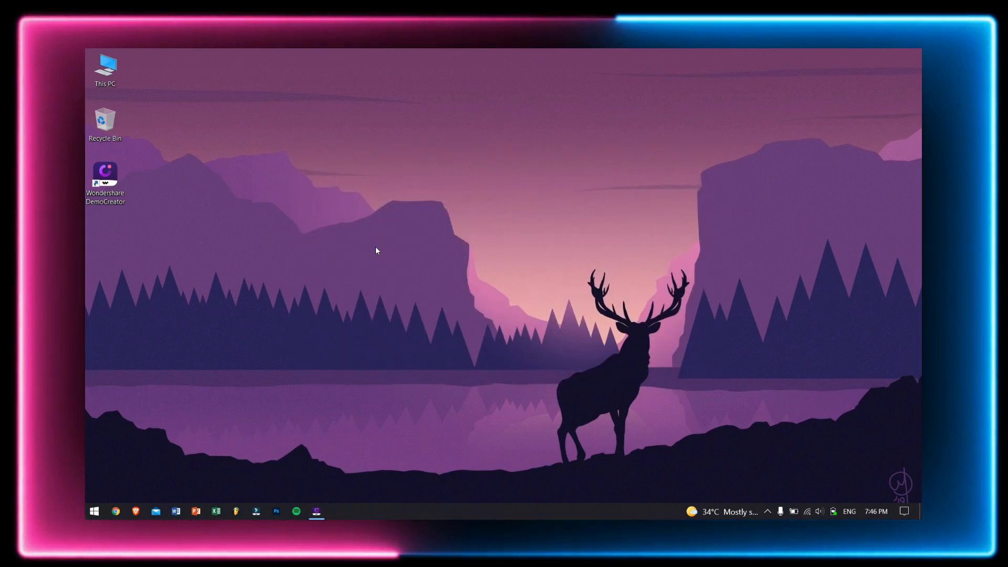
Keep full-screen 1920×1080 capture and settle the frame rate back on 60 fps
double_click(105, 178)
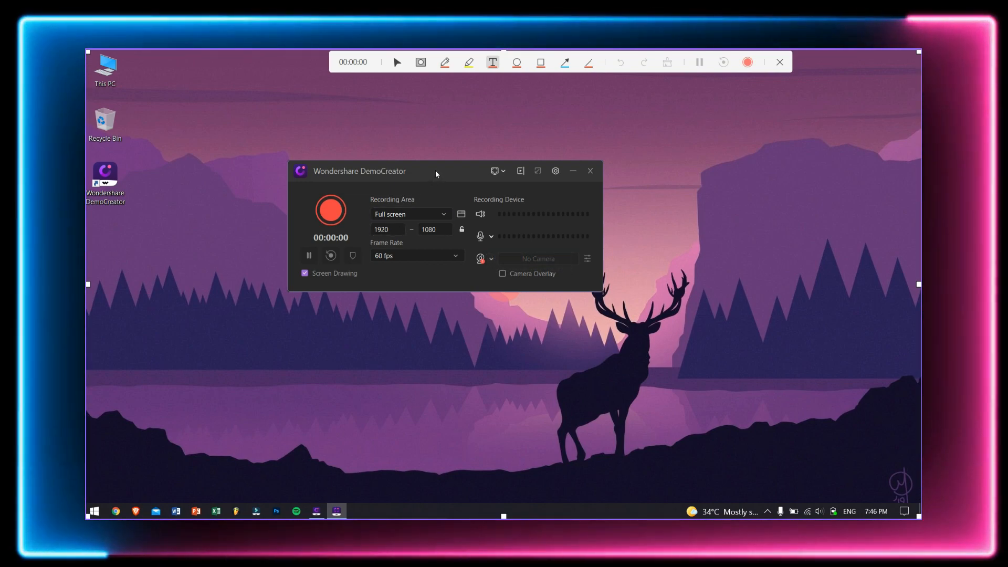
click(410, 214)
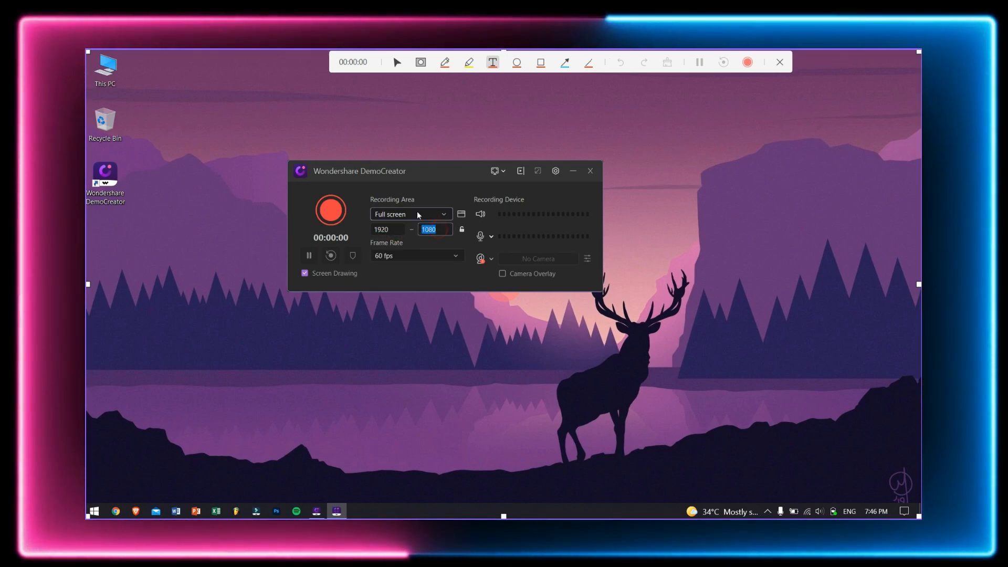
click(415, 255)
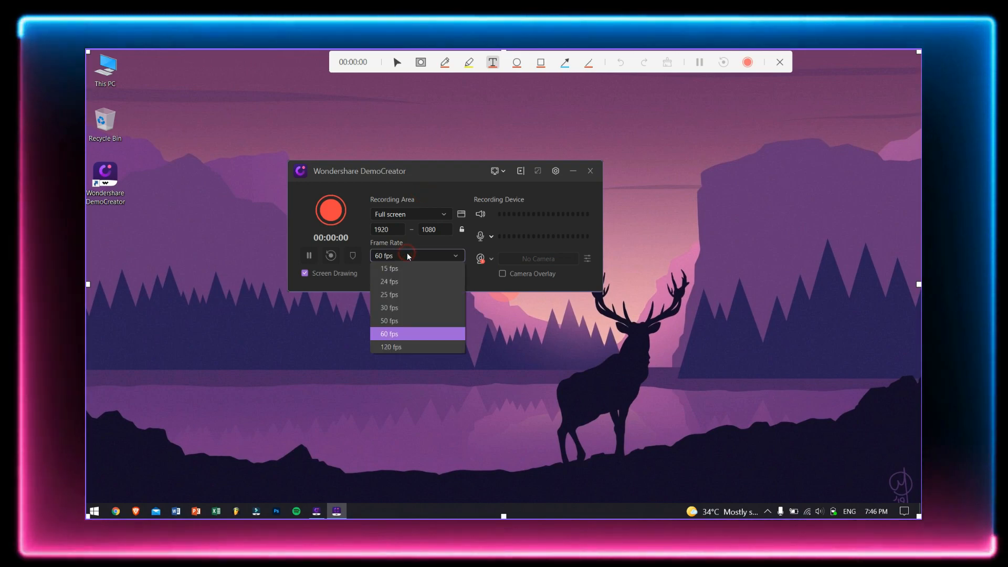
click(389, 308)
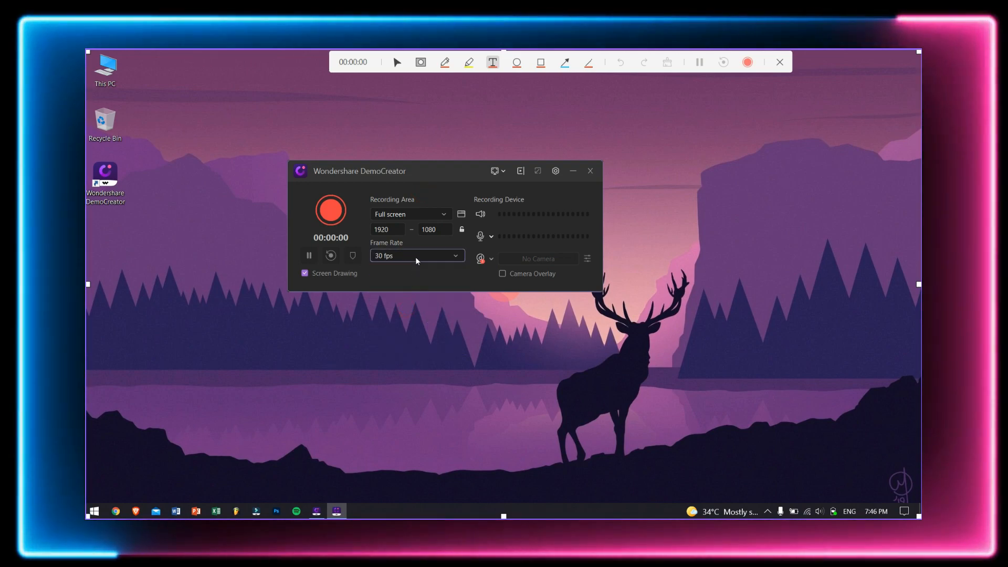
click(417, 255)
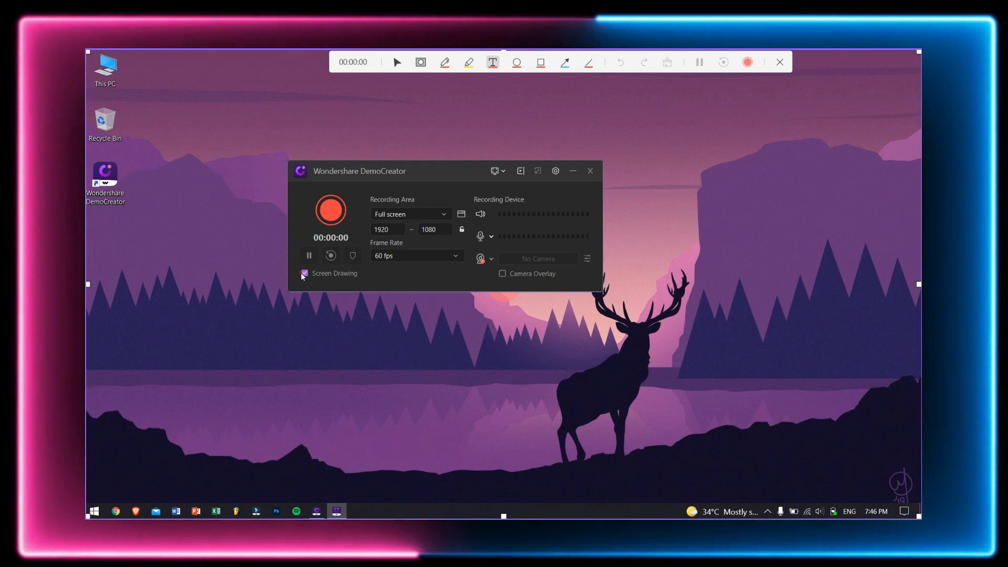
Enable Screen Drawing and leave system audio capture turned on
click(305, 273)
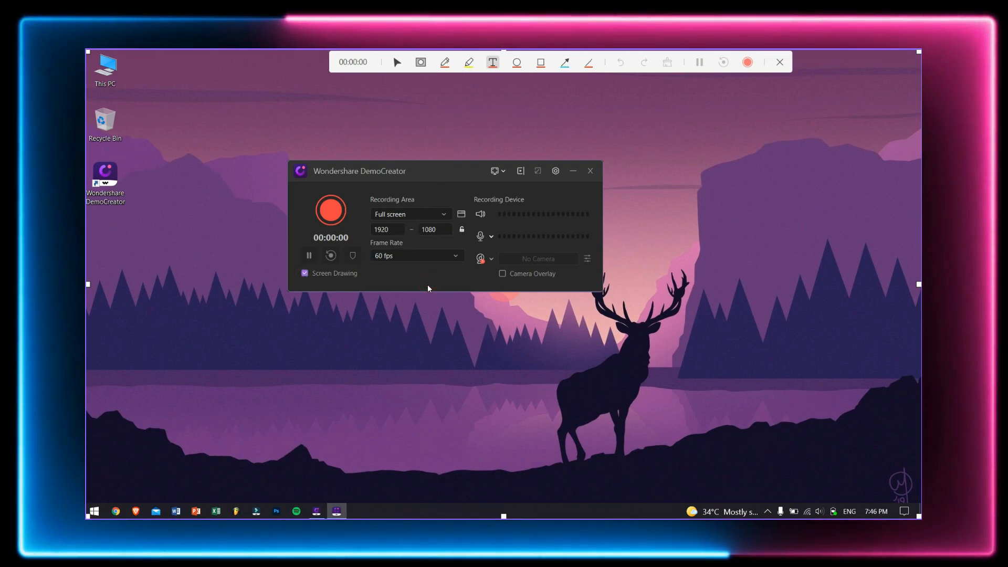
mouse_move(504, 197)
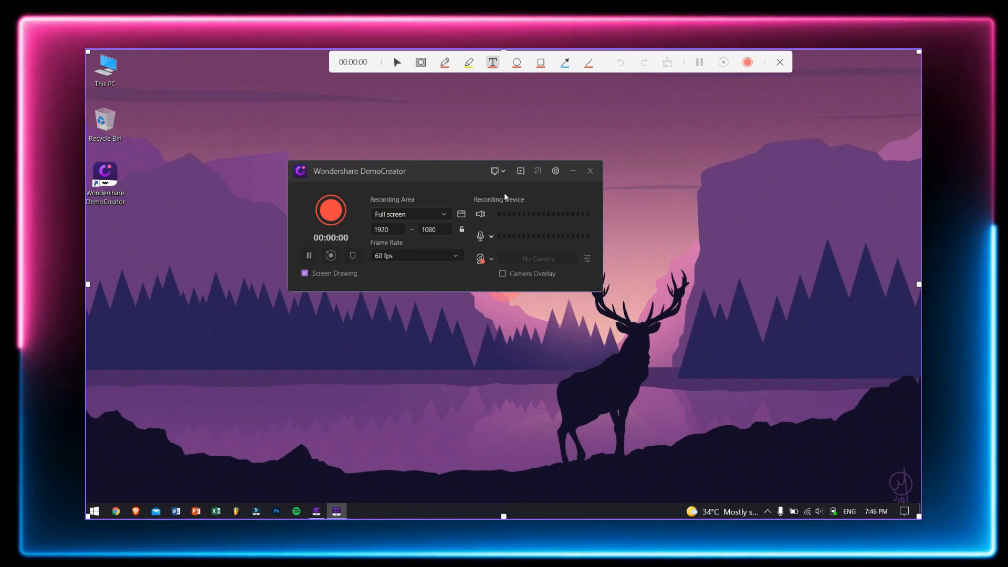
mouse_move(482, 216)
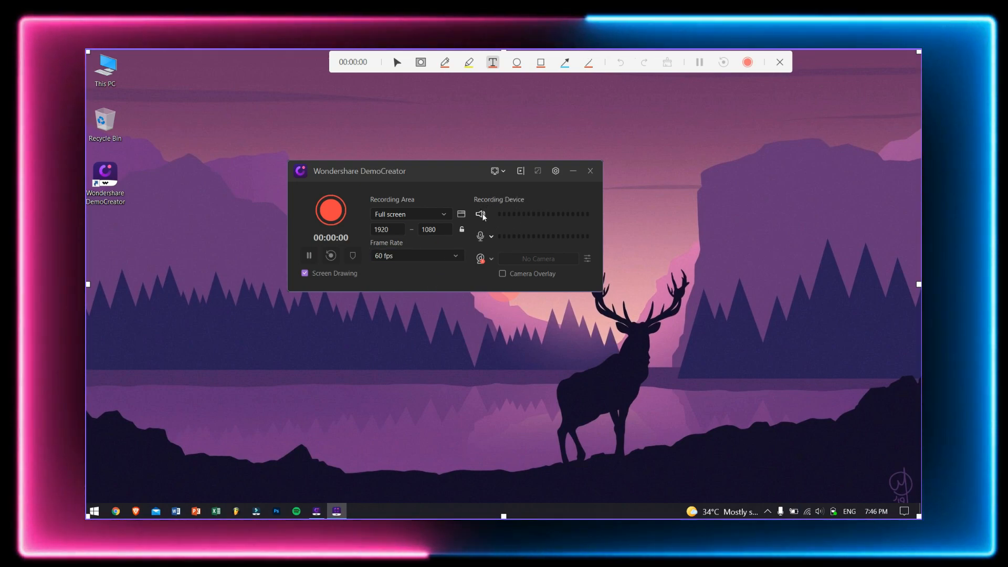
click(480, 214)
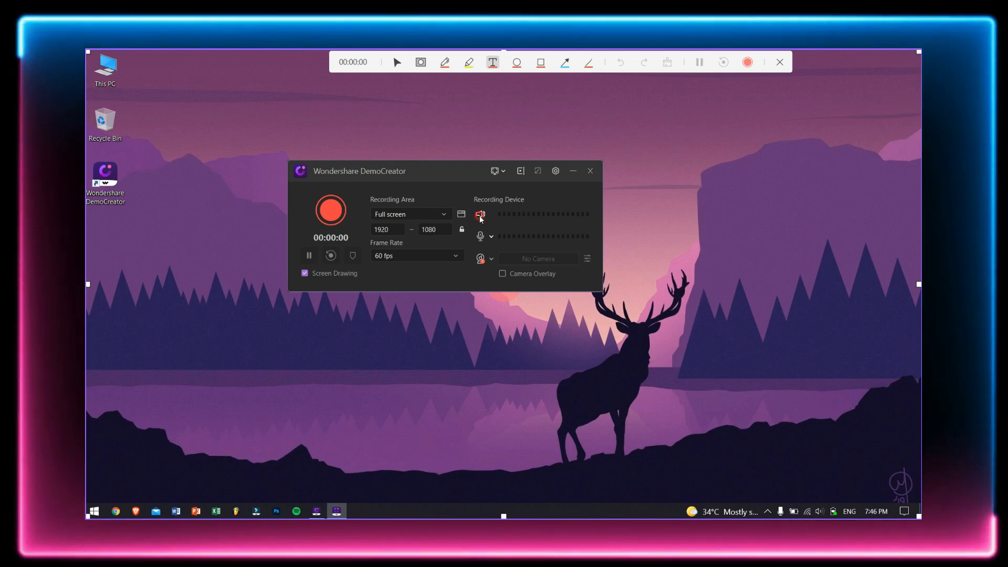
click(491, 236)
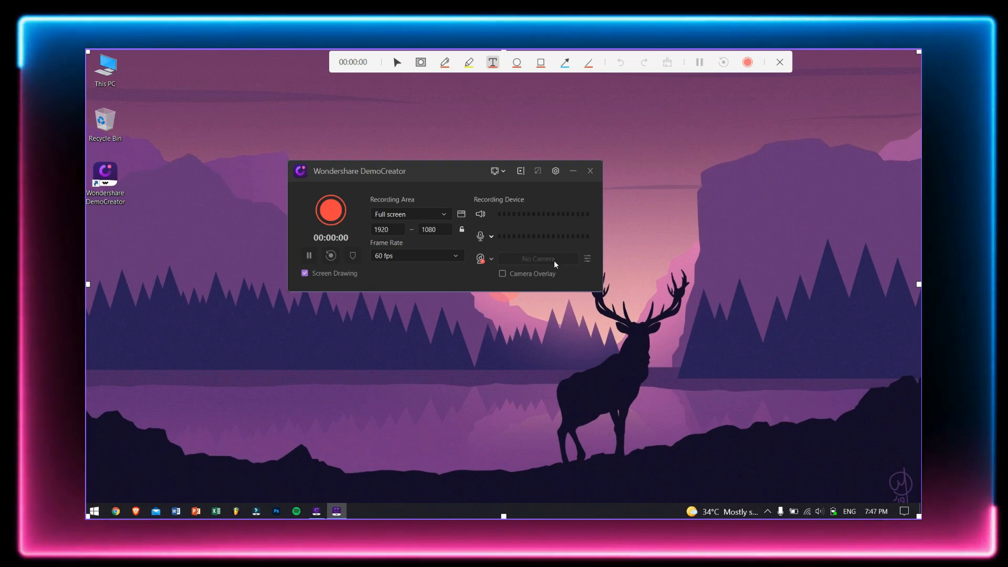
mouse_move(586, 258)
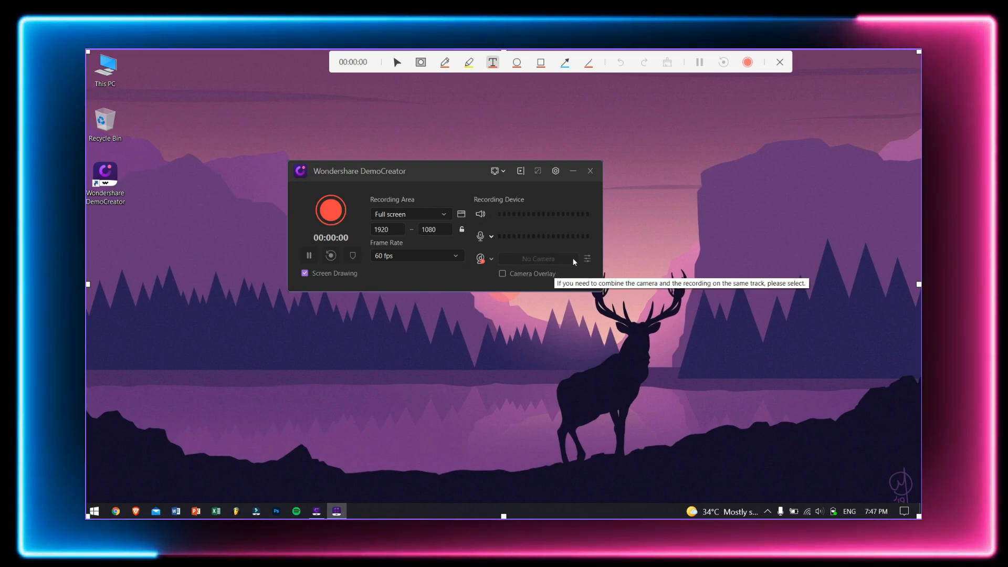
mouse_move(530, 277)
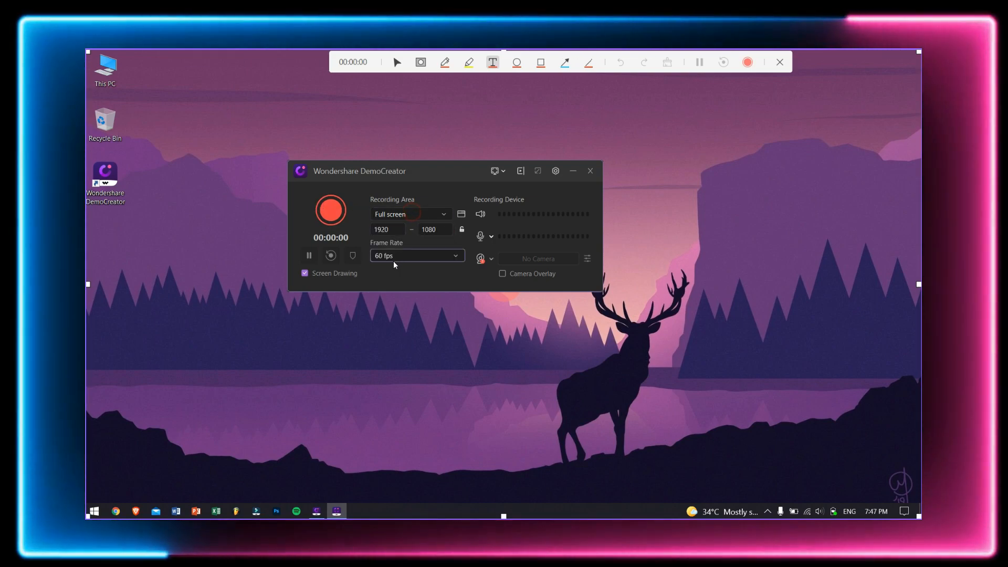
mouse_move(331, 211)
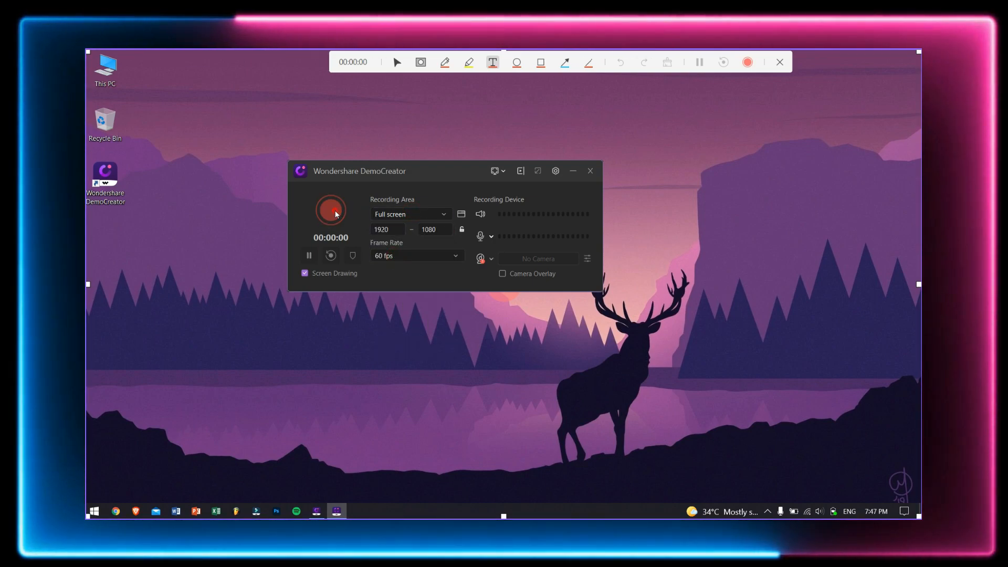
Record the screen with an arrow at the desktop icon and a rectangle above it
click(331, 210)
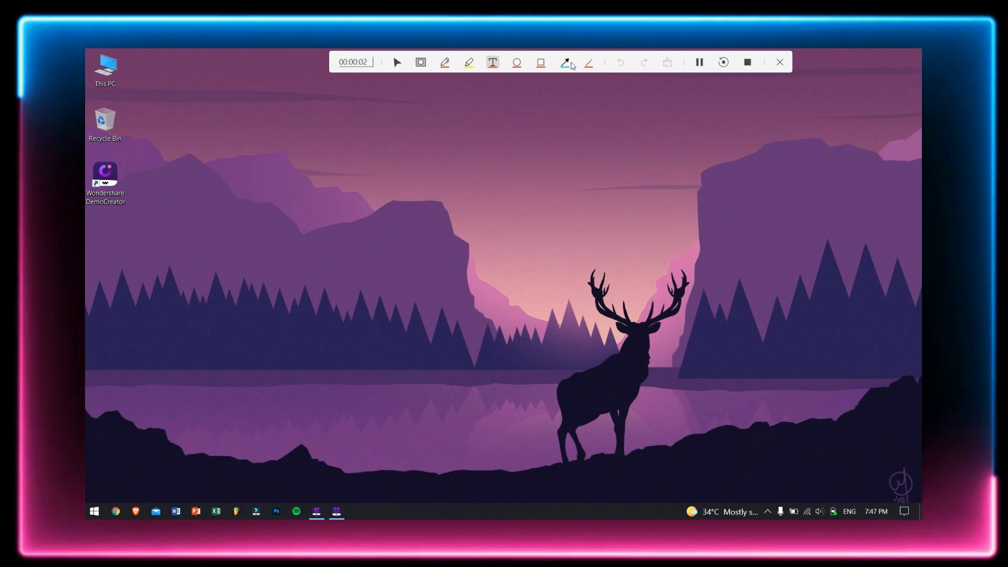
click(565, 62)
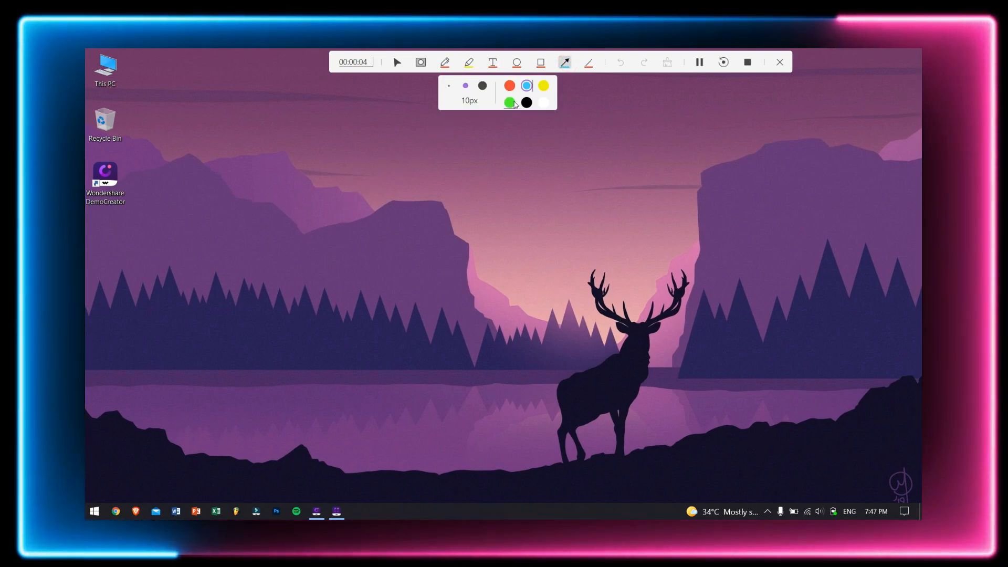
drag(325, 239, 129, 185)
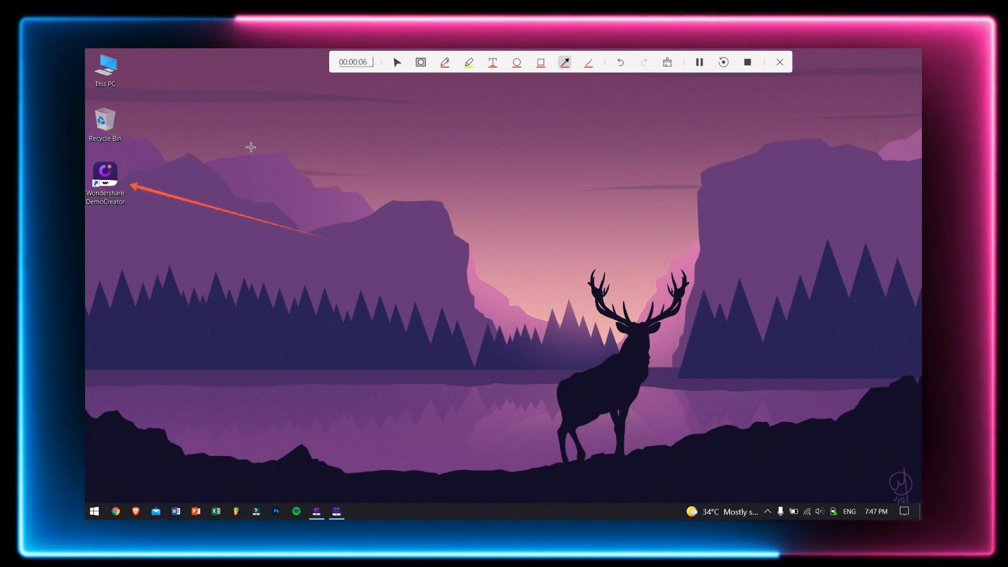
click(539, 62)
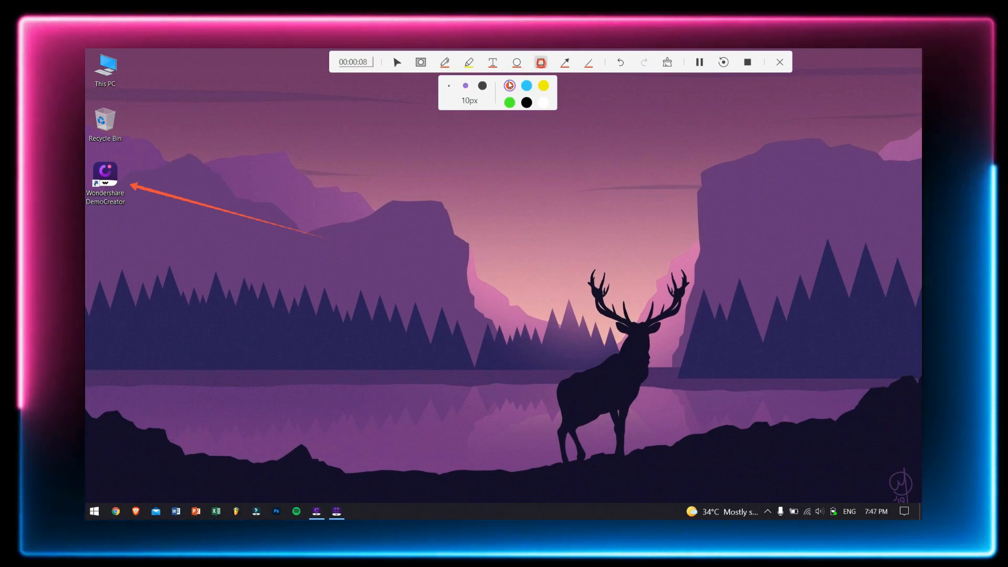
drag(168, 133, 297, 177)
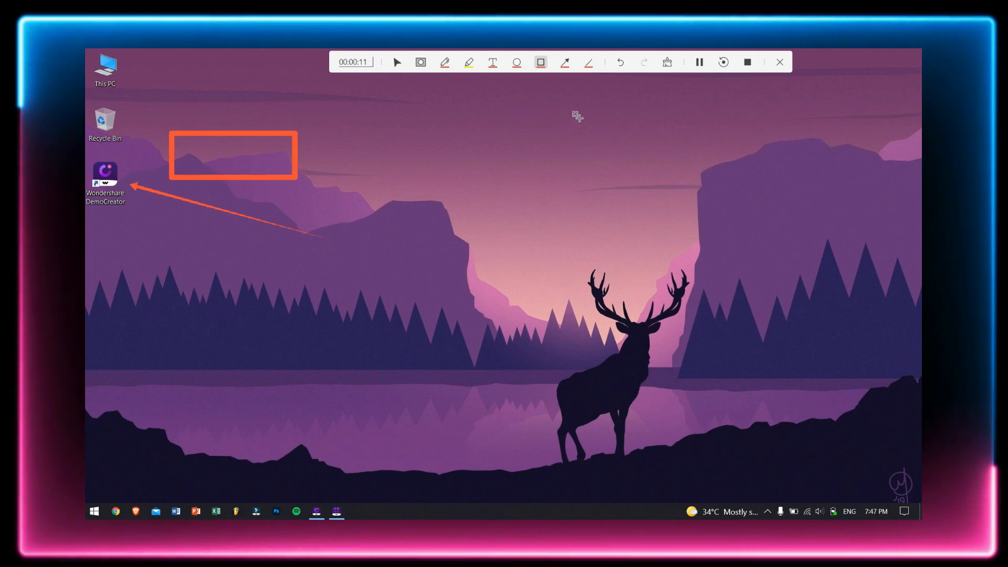
Stop the recording with F10
key(F10)
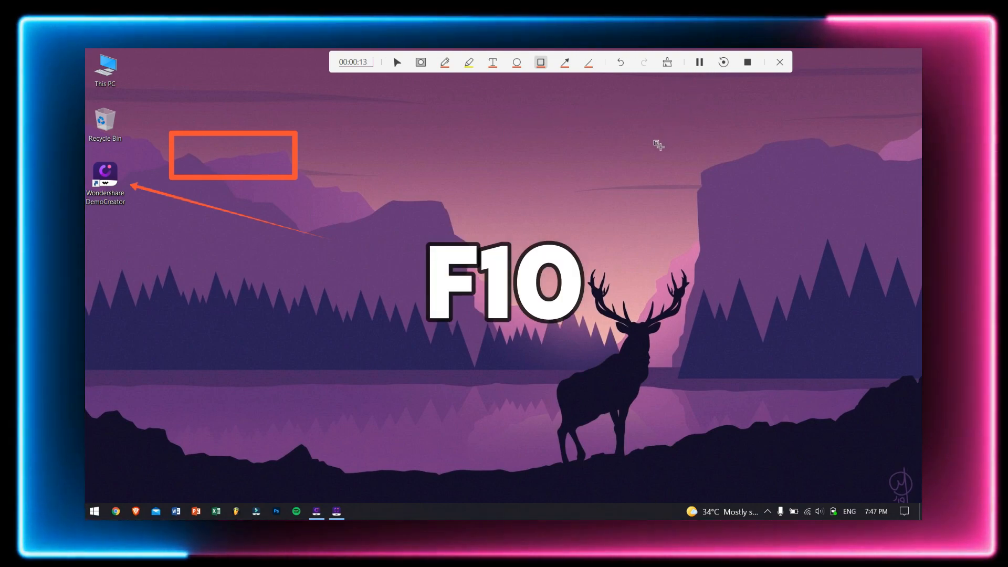
key(F10)
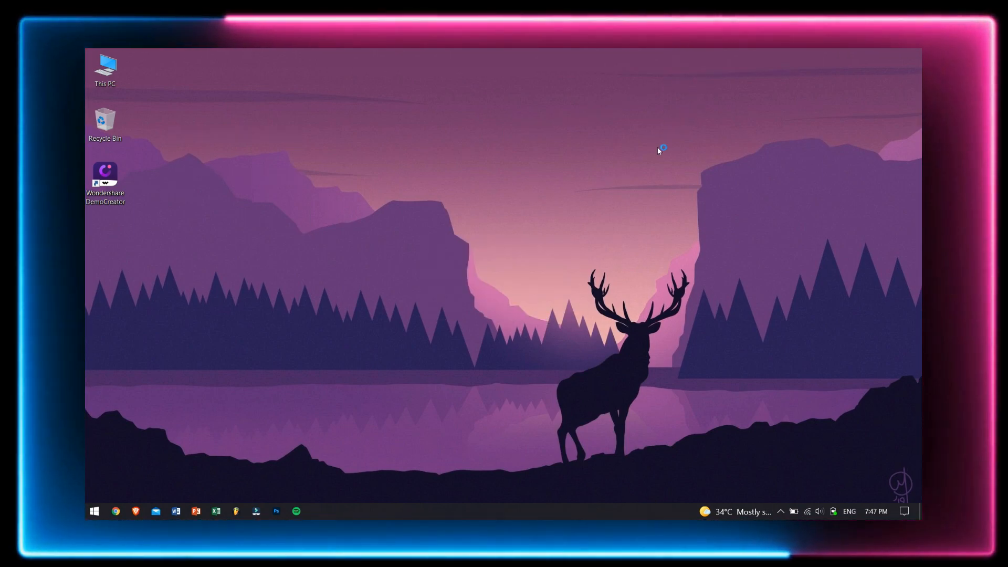
Open DemoCreator and leave the editor for the start screen with recorder modes
double_click(105, 174)
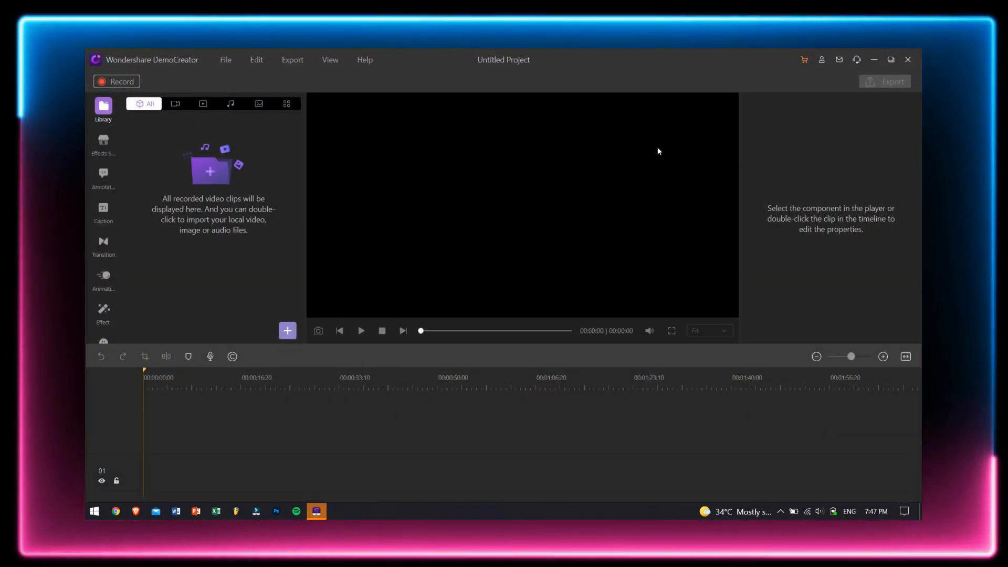
mouse_move(270, 294)
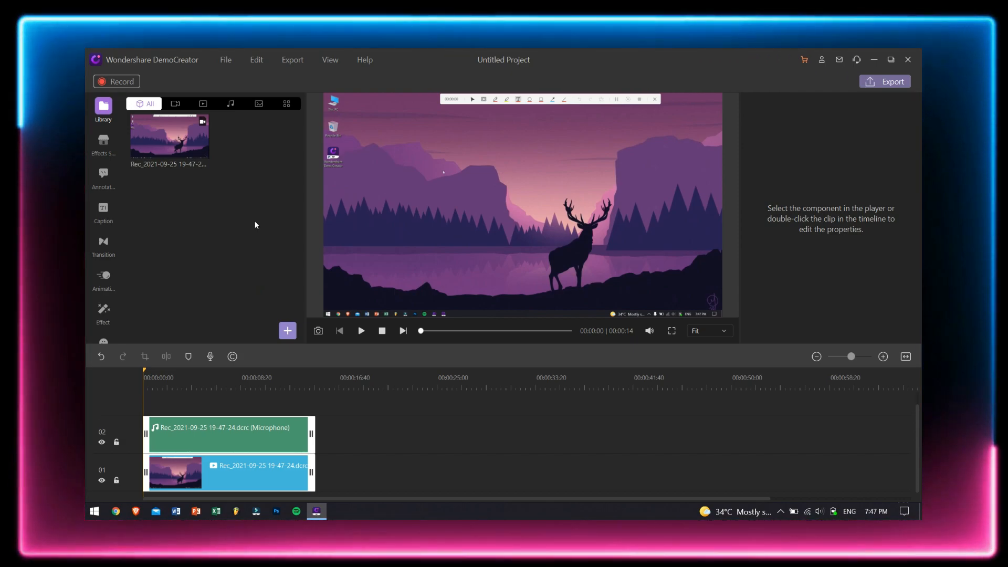
click(360, 331)
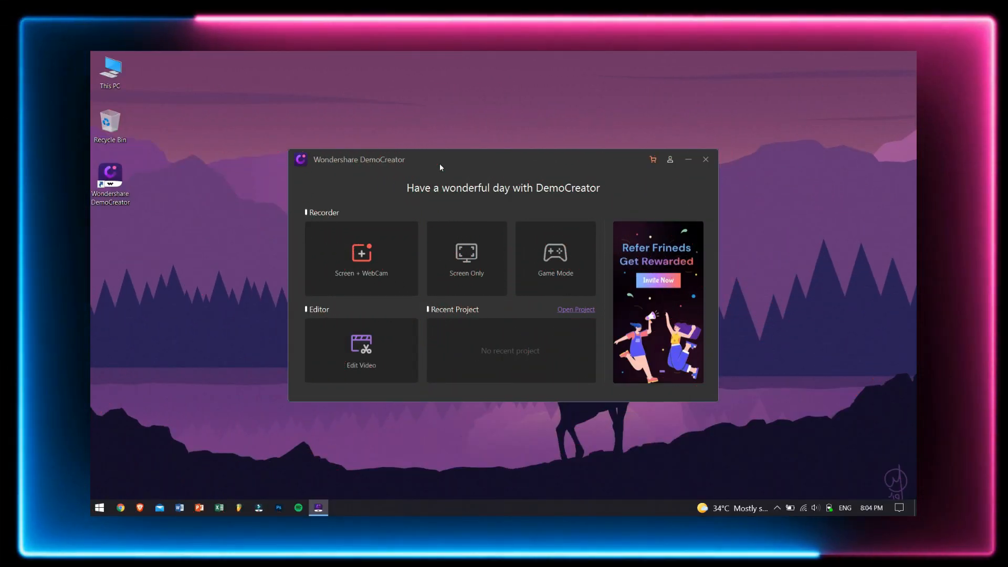
Open Screen Only recording, review the 1920×1080 size and system audio, then close it
click(704, 159)
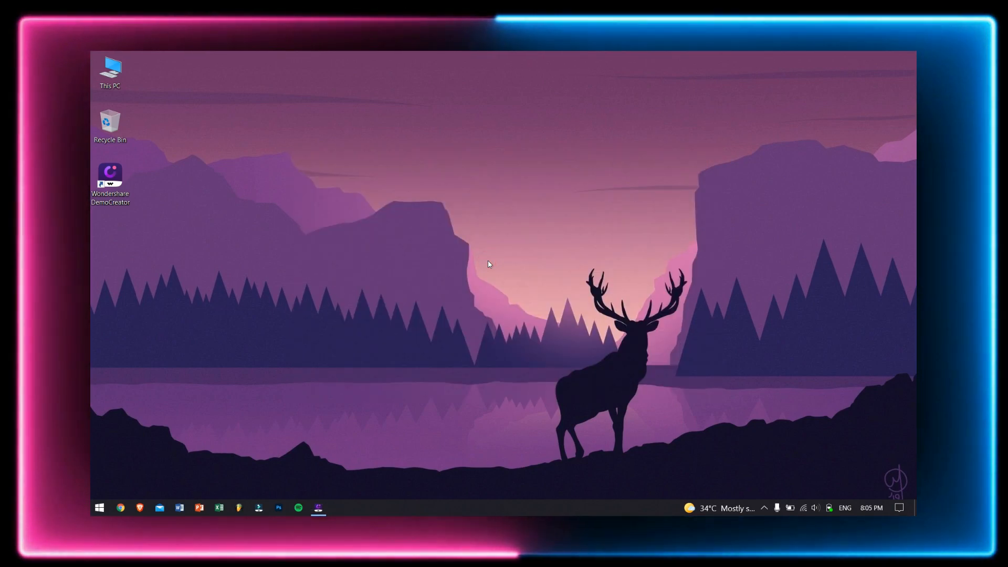
click(317, 508)
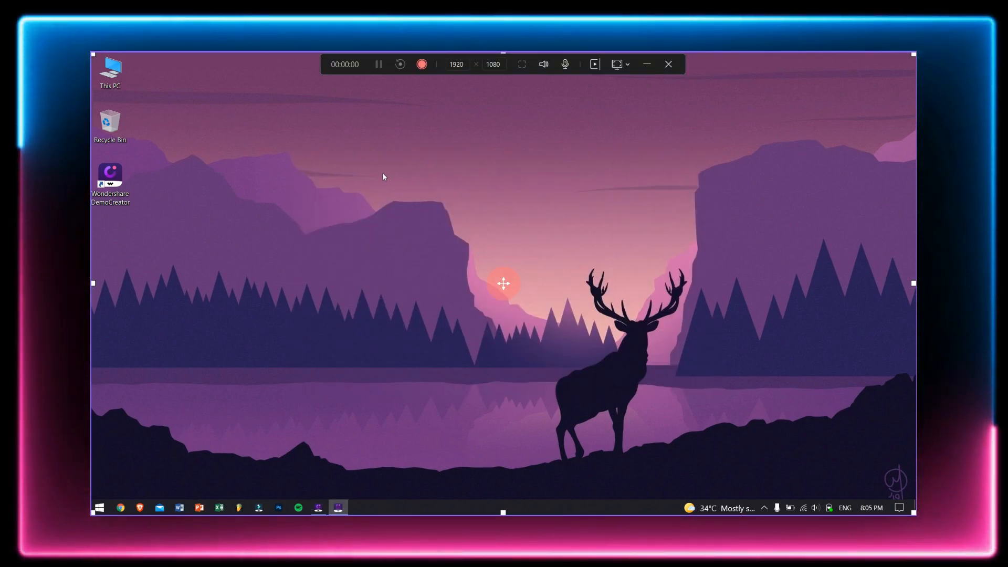
mouse_move(542, 242)
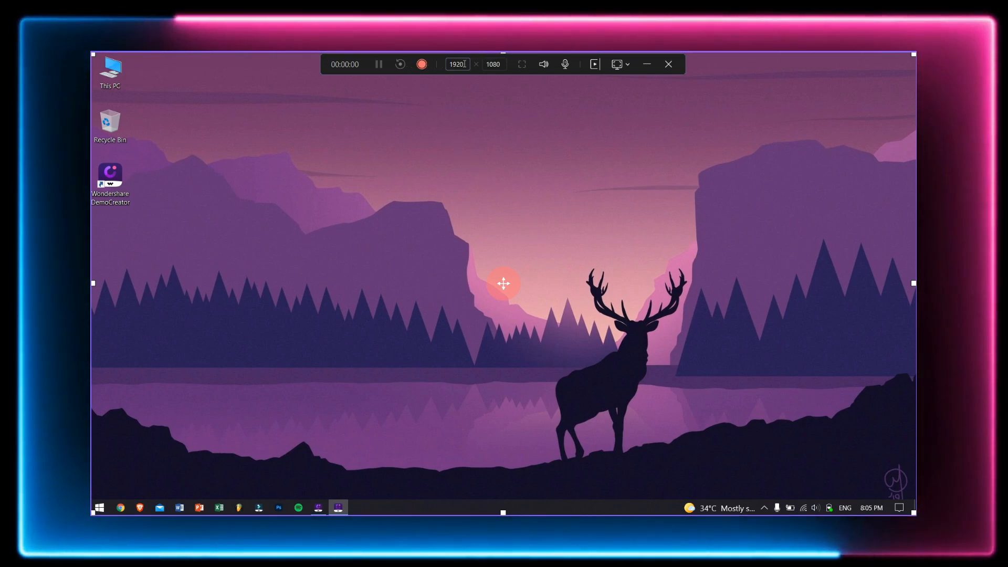
triple_click(457, 64)
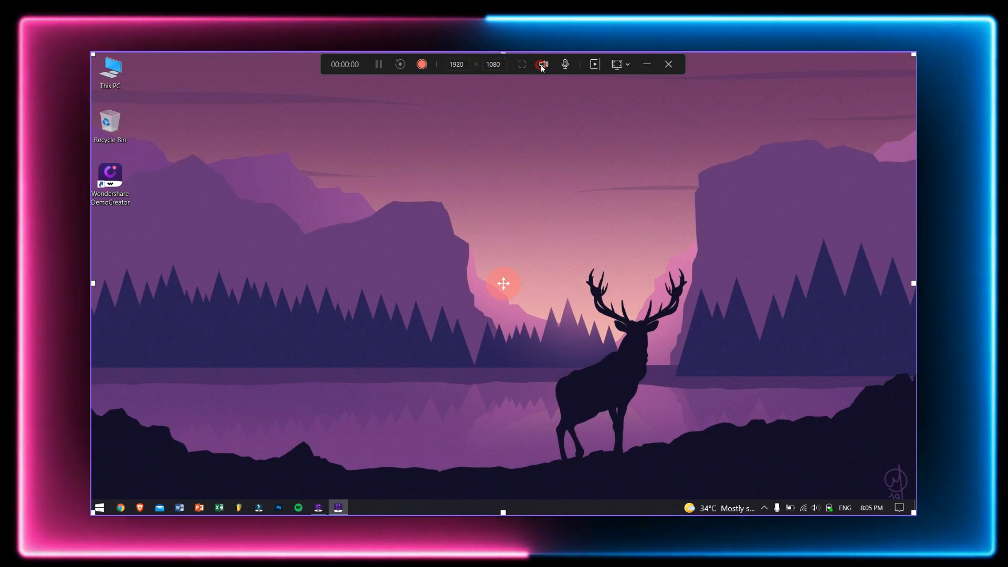
click(542, 64)
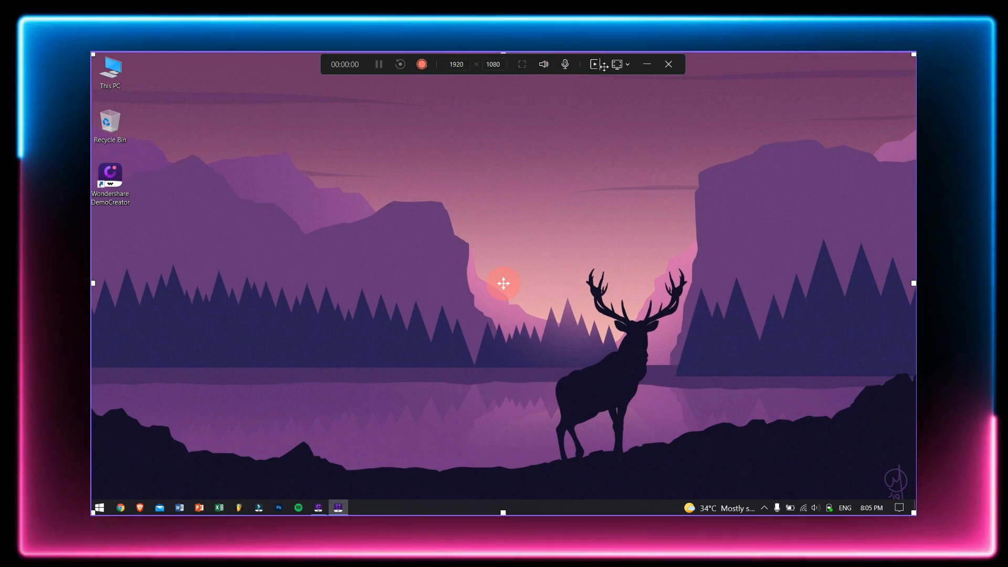
click(644, 64)
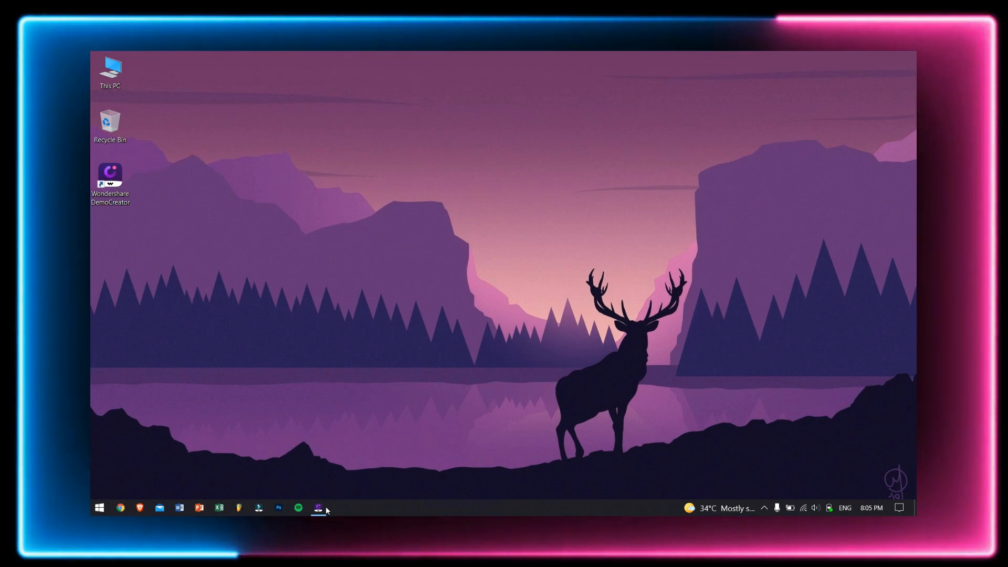
Choose Game Mode and bring up the Select a target window list
click(317, 508)
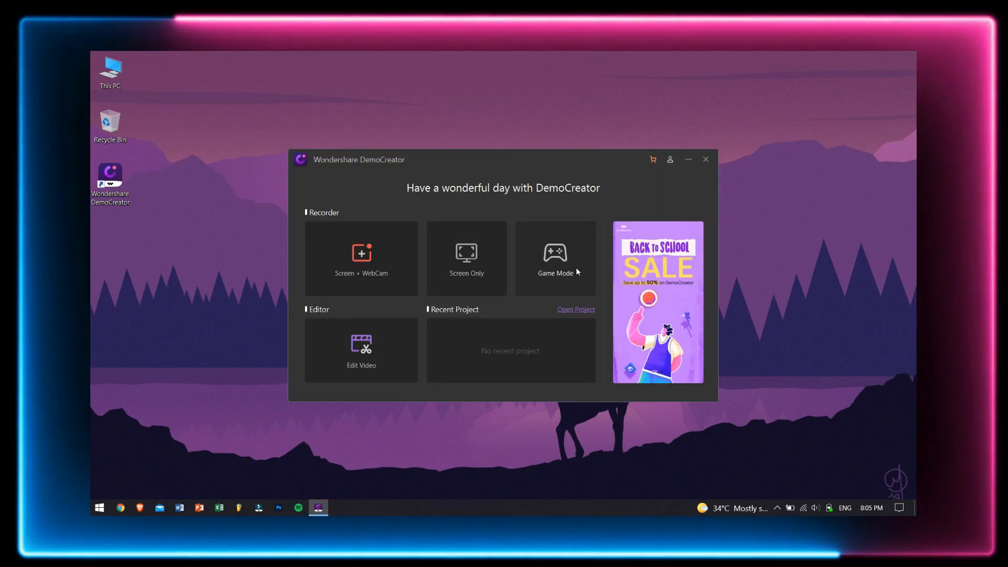
click(706, 160)
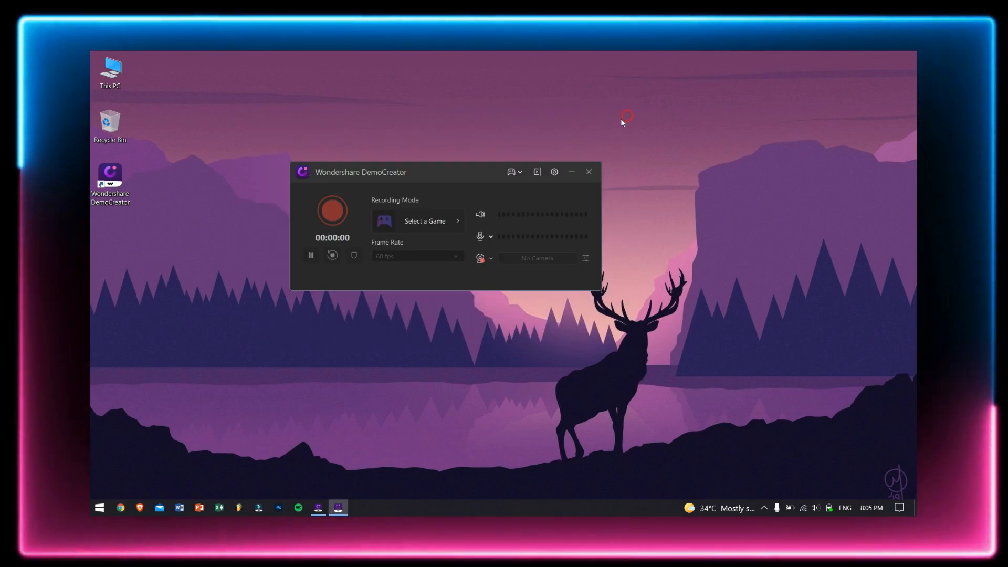
click(480, 214)
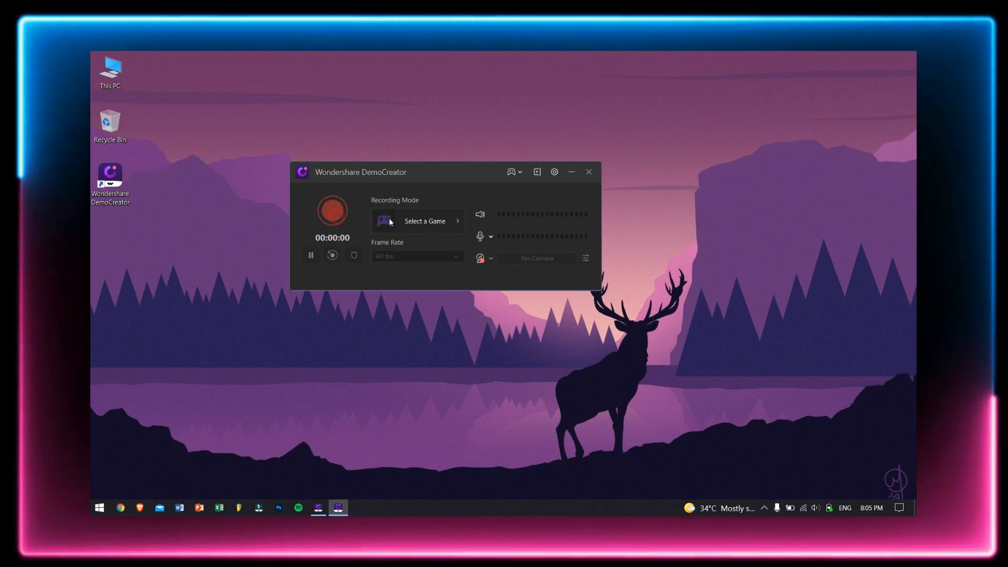
click(423, 220)
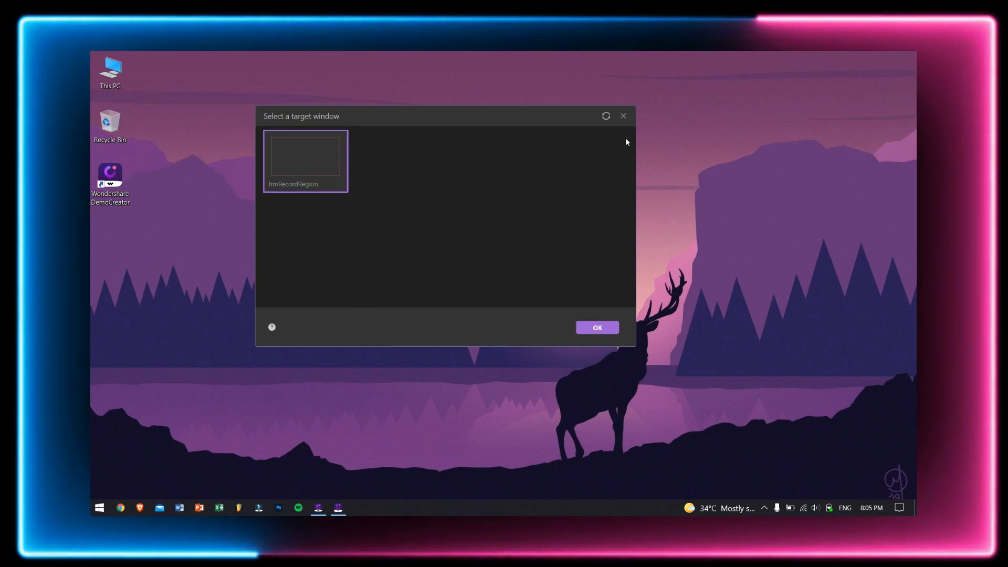
click(595, 328)
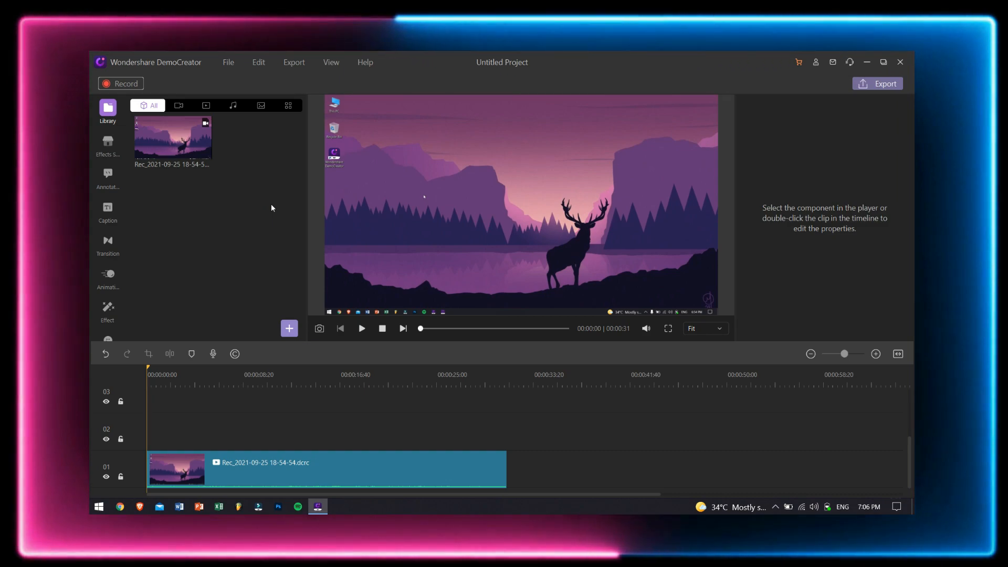
mouse_move(118, 151)
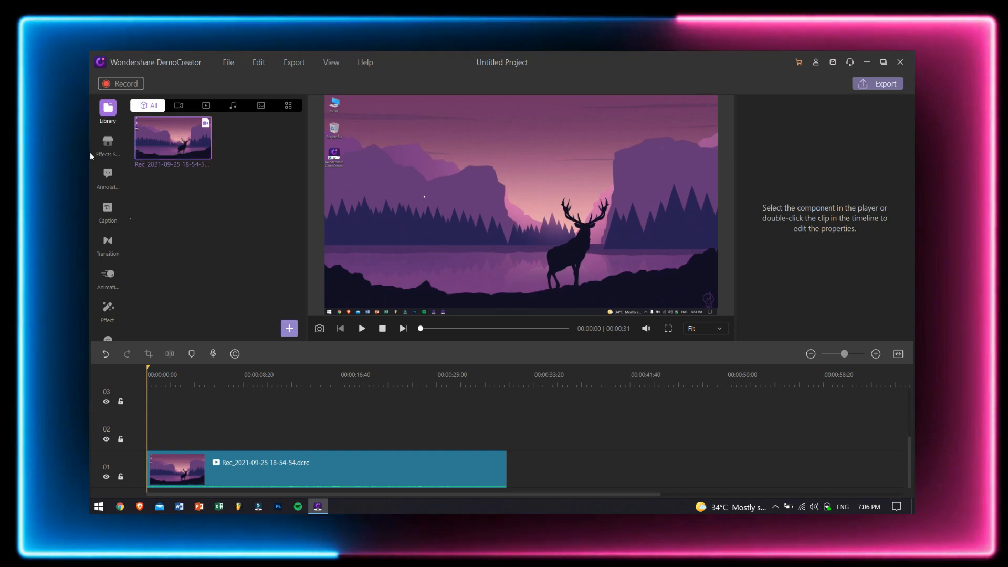
Import BG LoFi 1.mp3 into the library, keeping only the desktop clip on the timeline
scroll(down, 3)
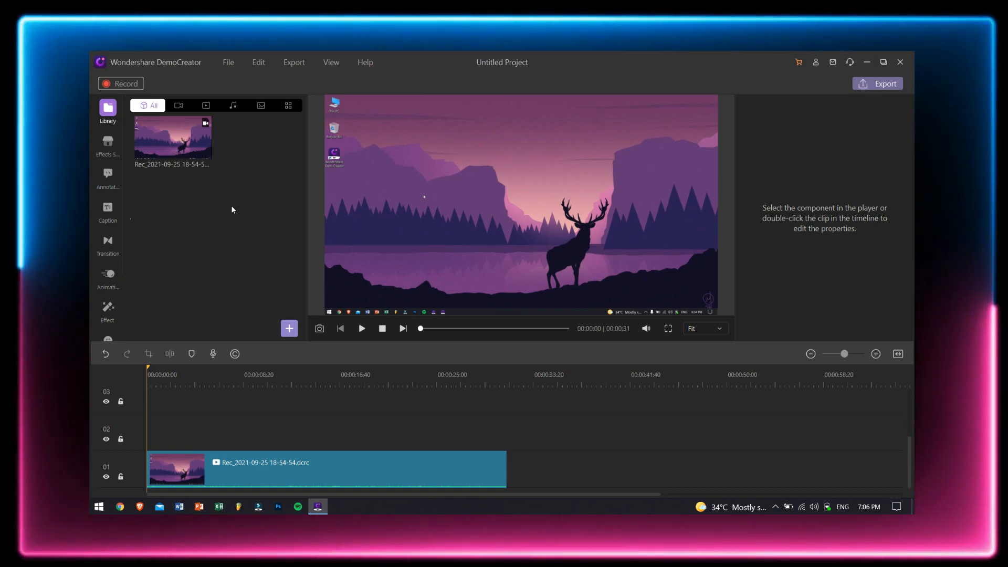
mouse_move(108, 107)
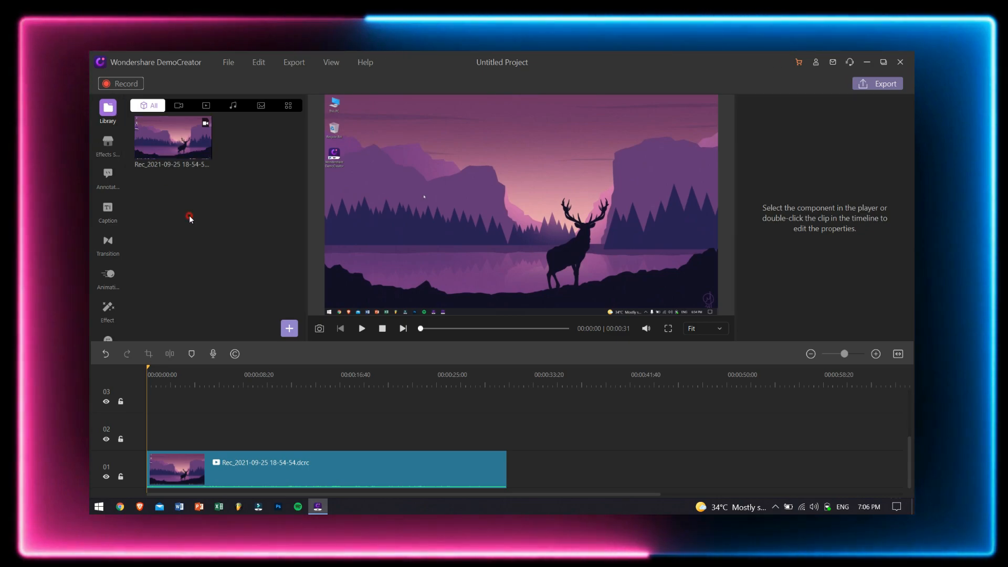
click(289, 329)
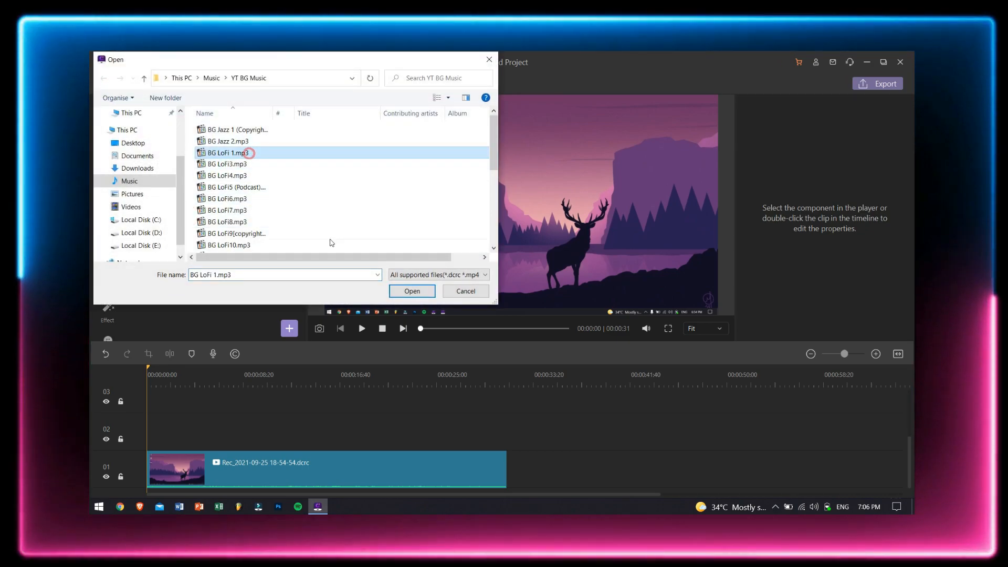
click(411, 290)
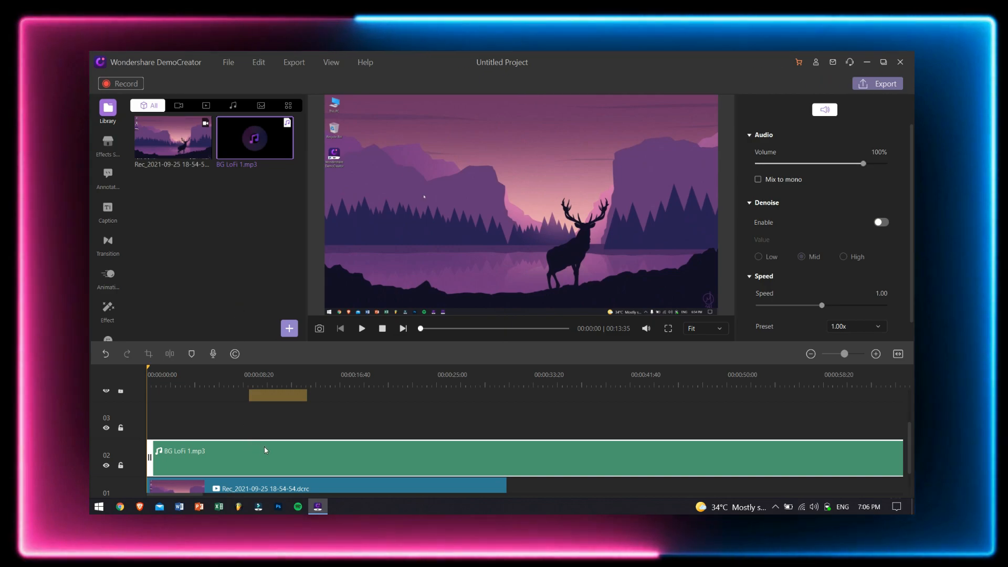
click(446, 382)
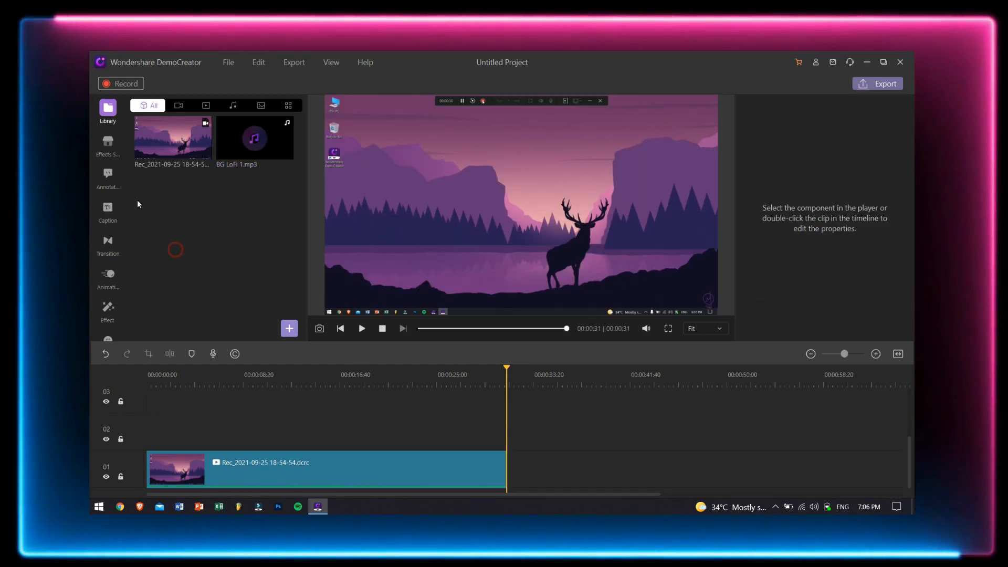
Browse the Effects Store packs, dismiss the upgrade offer and try downloading the Pixel Block Pack
click(107, 142)
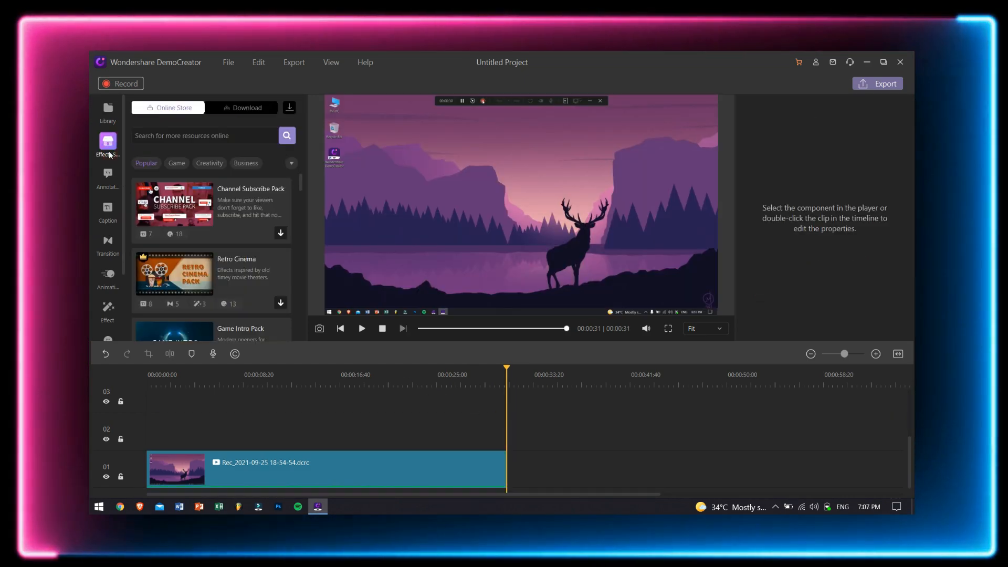
scroll(down, 3)
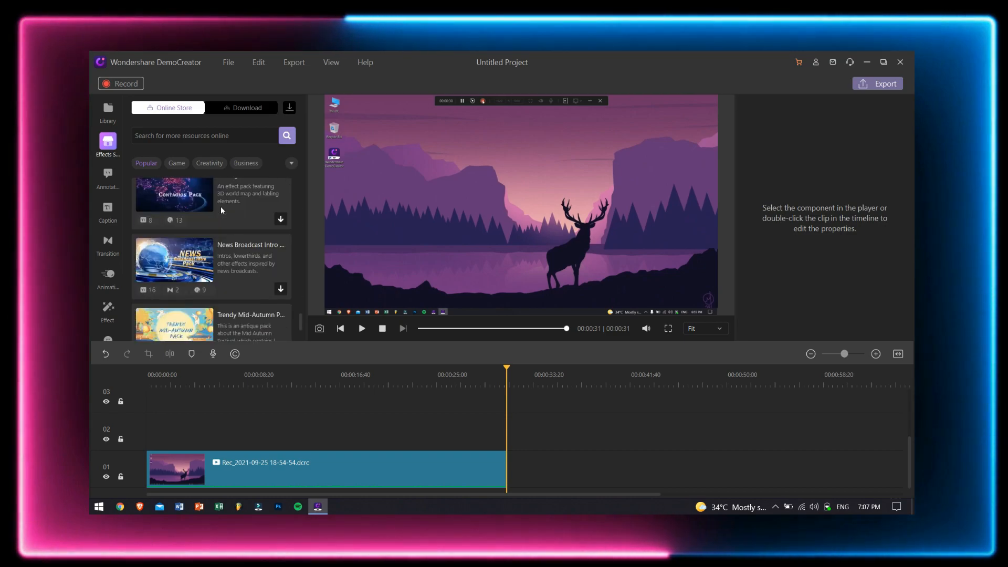
scroll(down, 3)
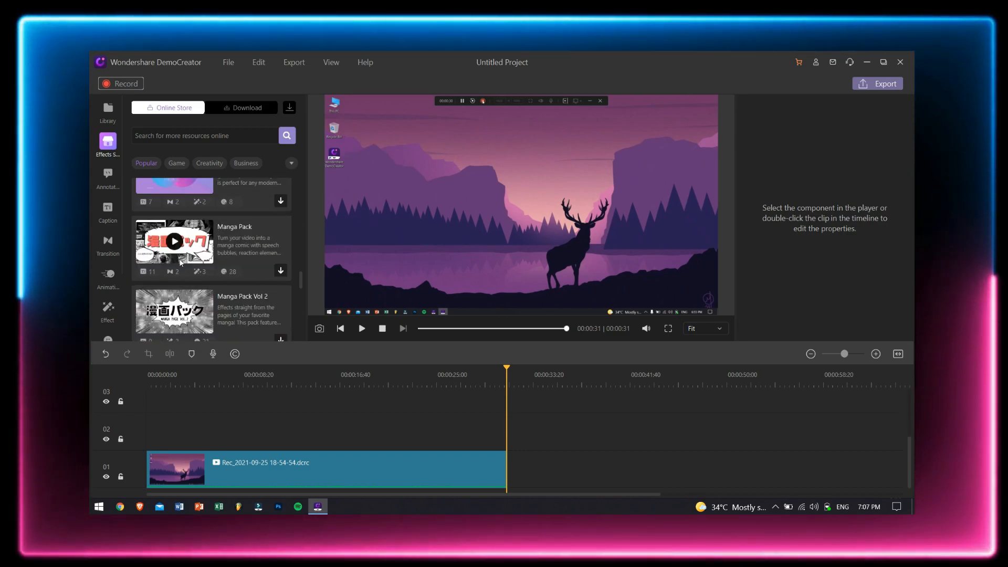
scroll(up, 3)
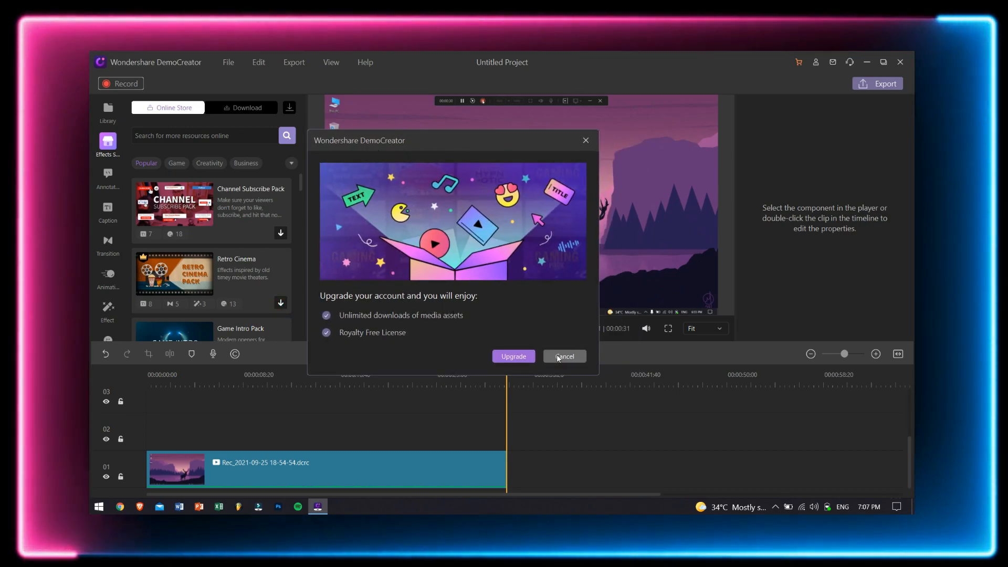
click(564, 356)
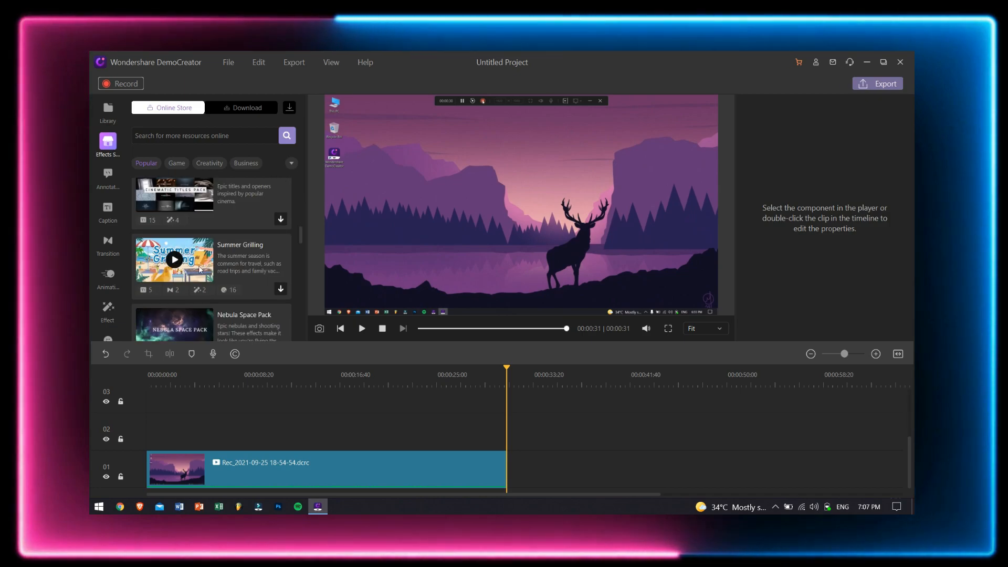
scroll(down, 3)
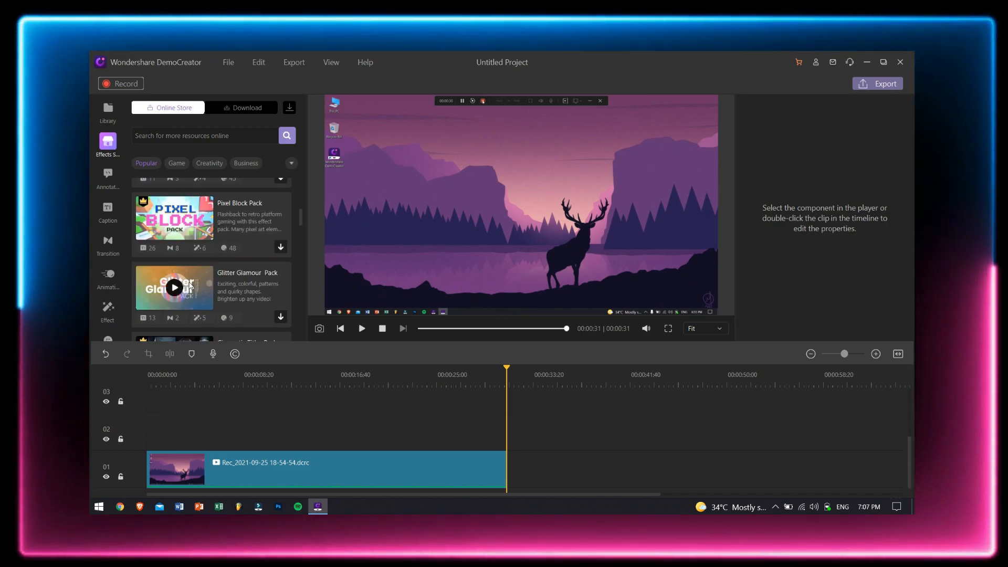
mouse_move(282, 251)
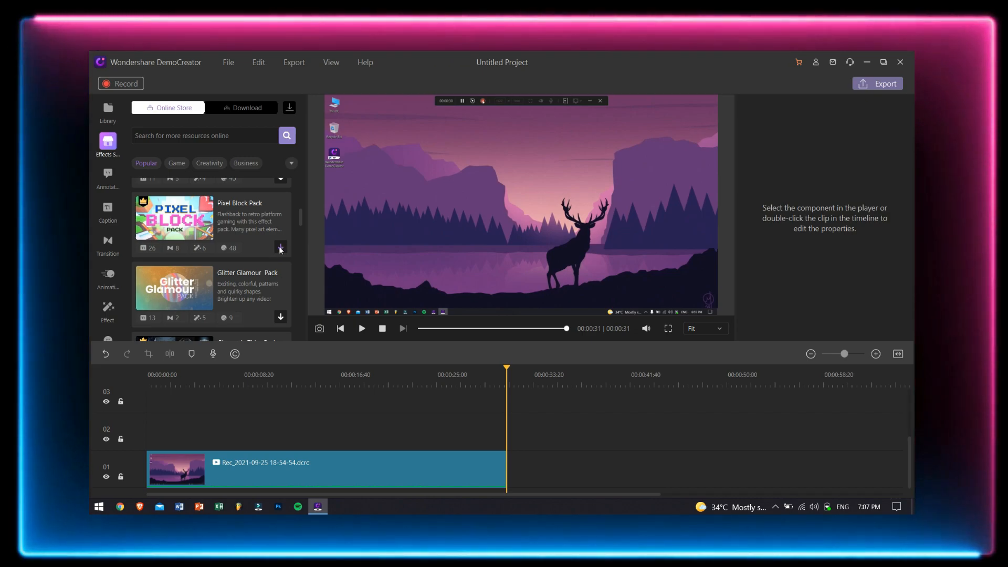
click(290, 107)
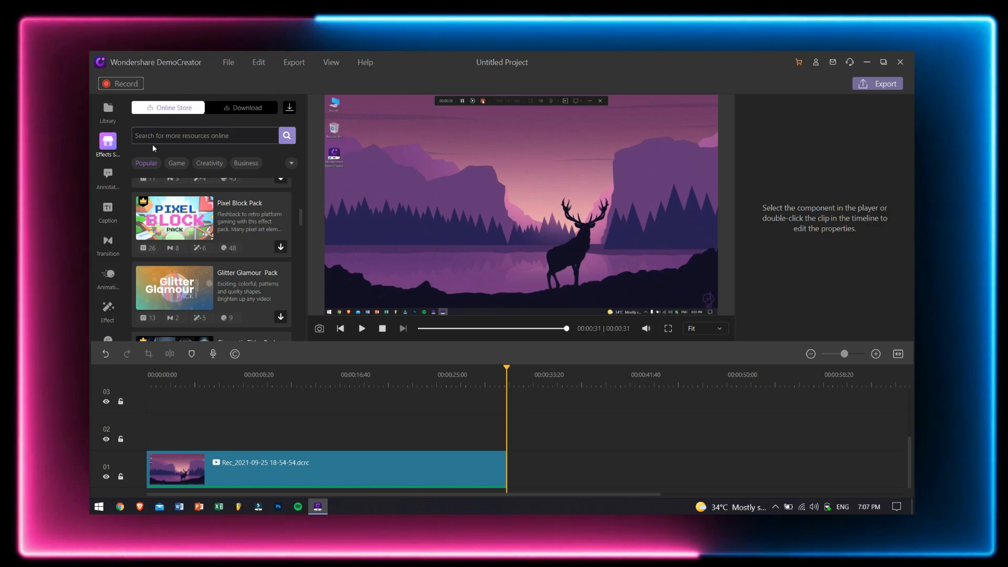
Make the text overlay read hELLO and show the Opener title templates
click(107, 176)
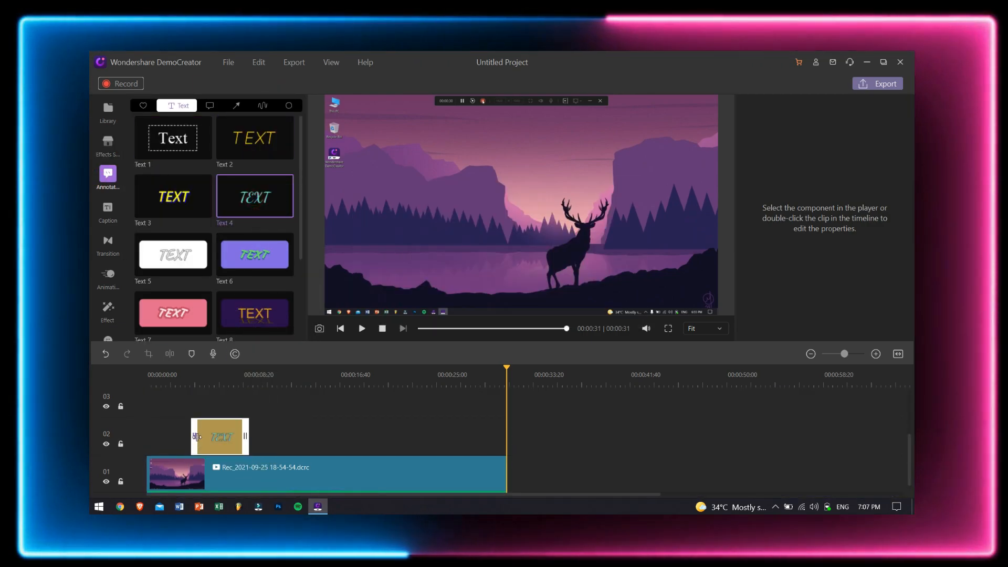
double_click(219, 436)
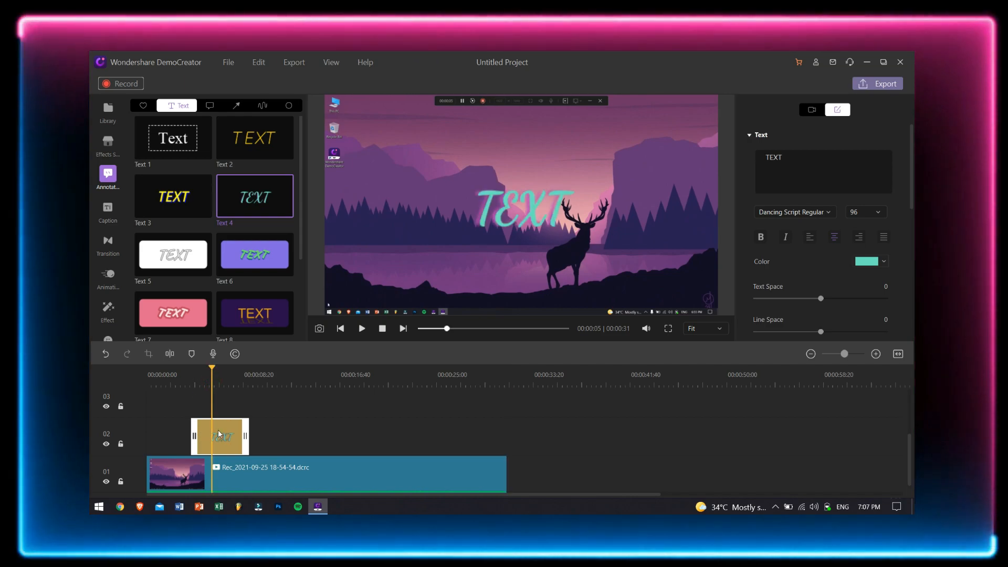
click(520, 206)
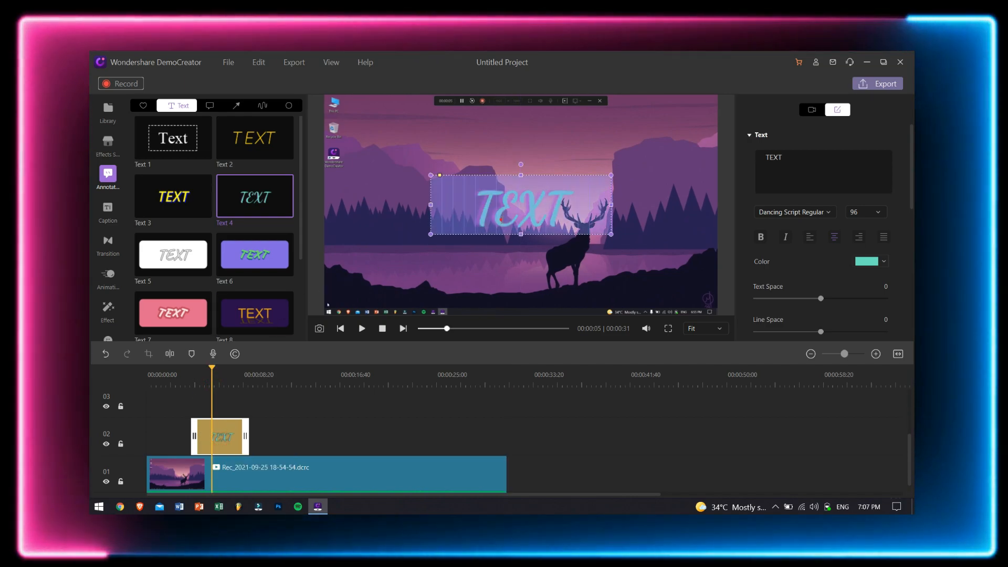
text(hELLO)
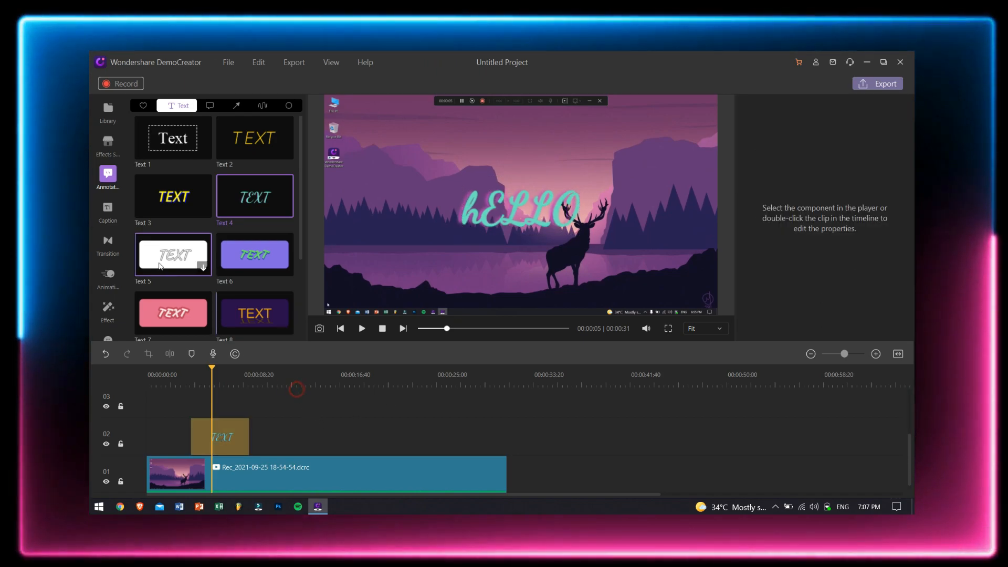
click(107, 211)
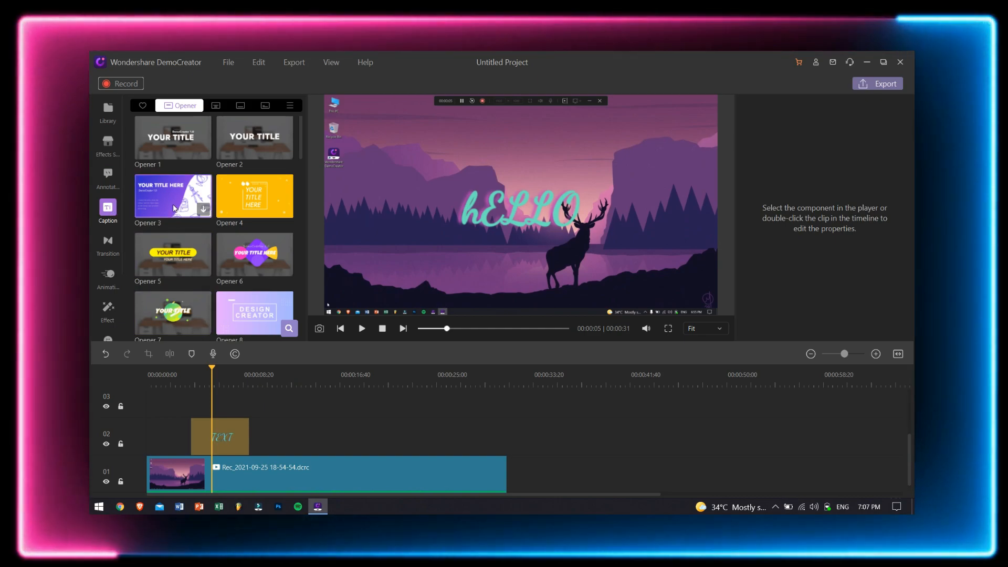
mouse_move(172, 254)
text(Welcome)
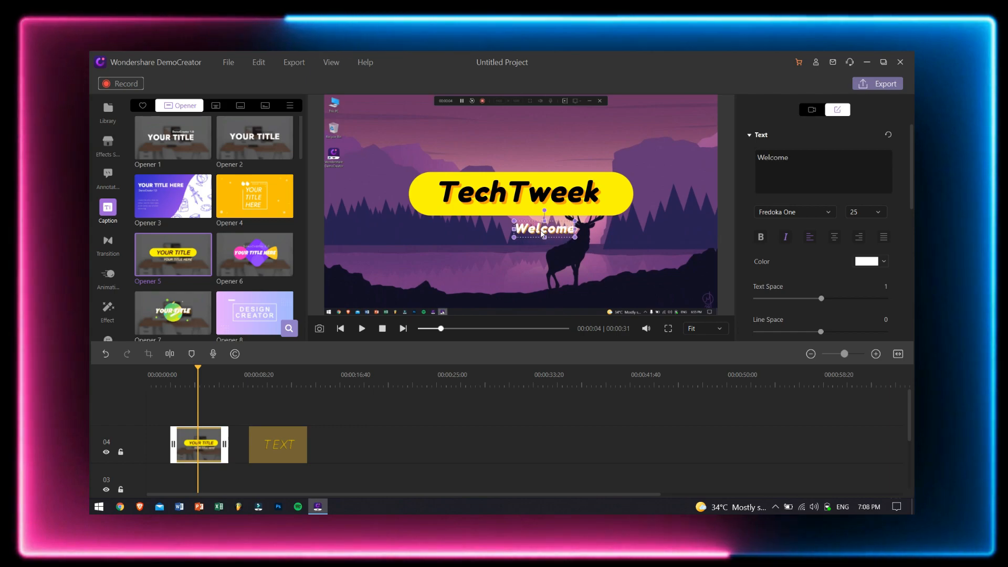
mouse_move(253, 377)
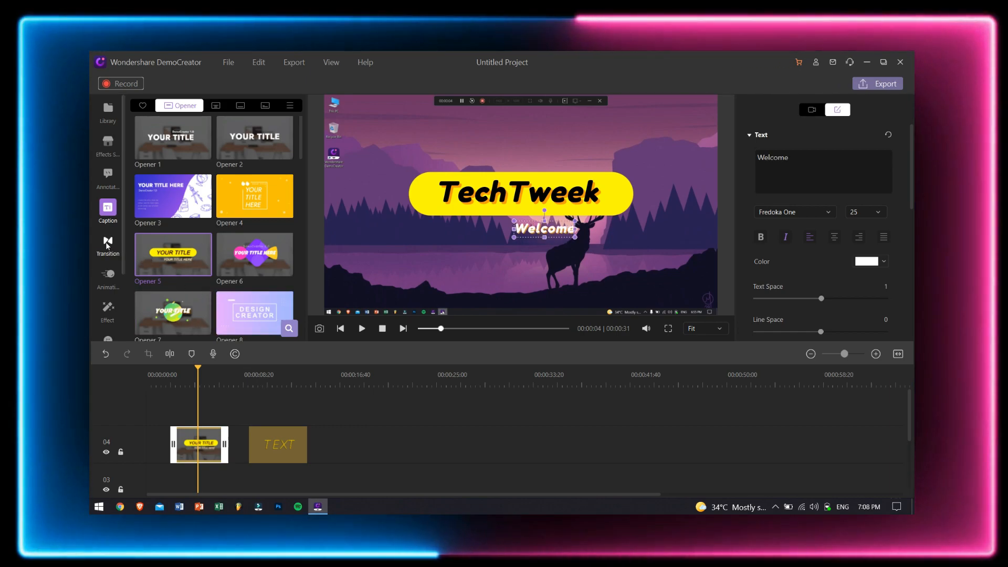
Browse the transitions and preview the Orb transition
click(107, 244)
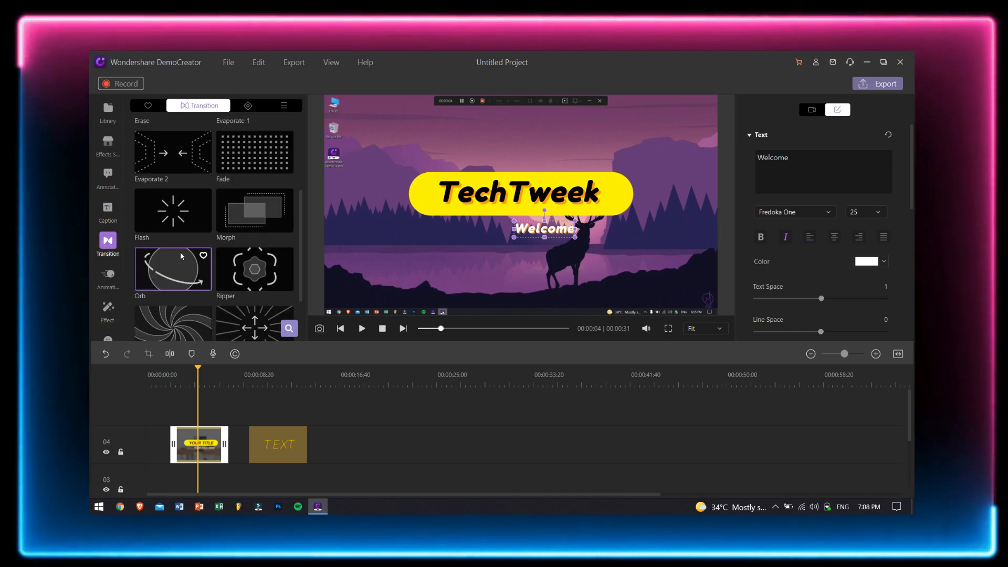
scroll(up, 3)
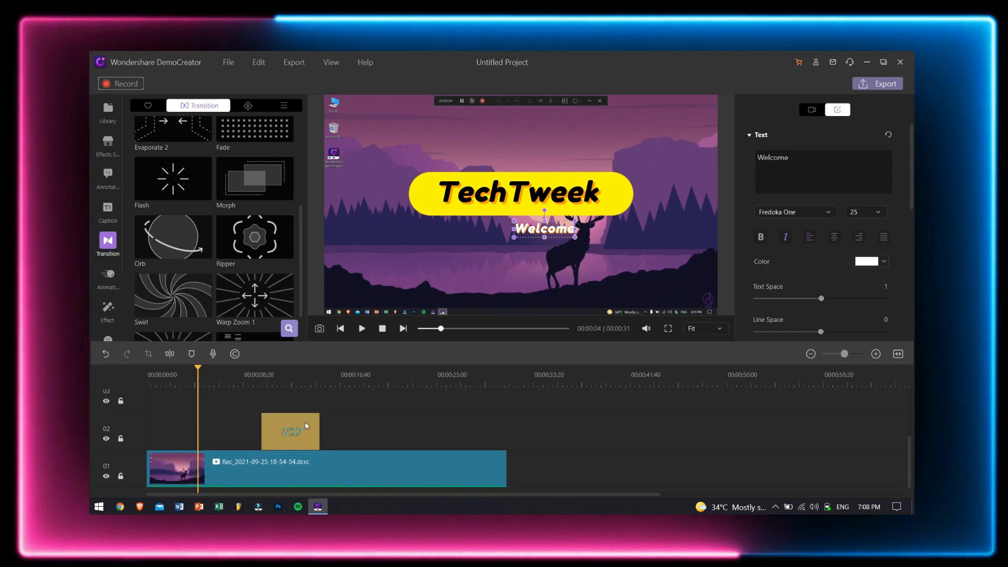
click(173, 236)
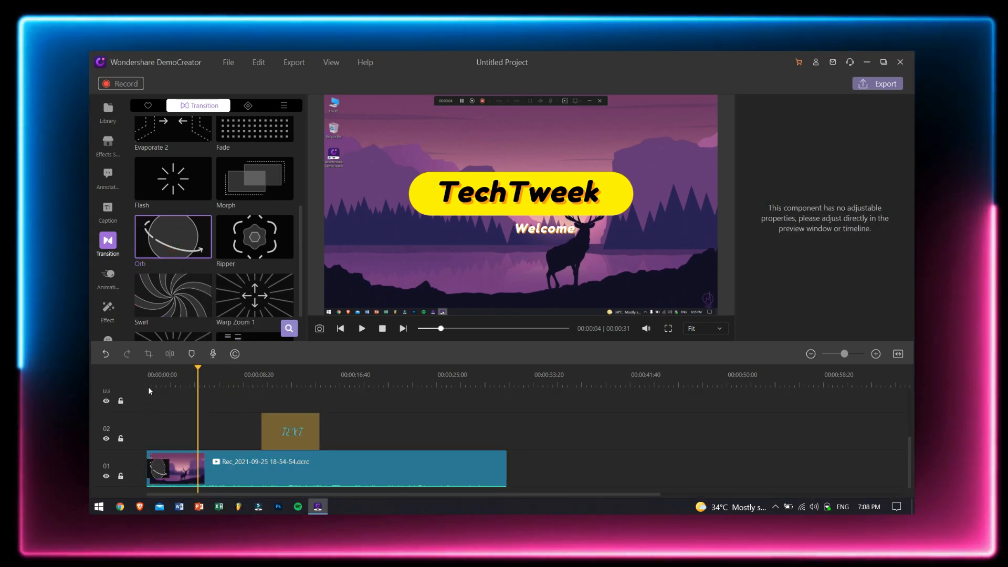
click(361, 328)
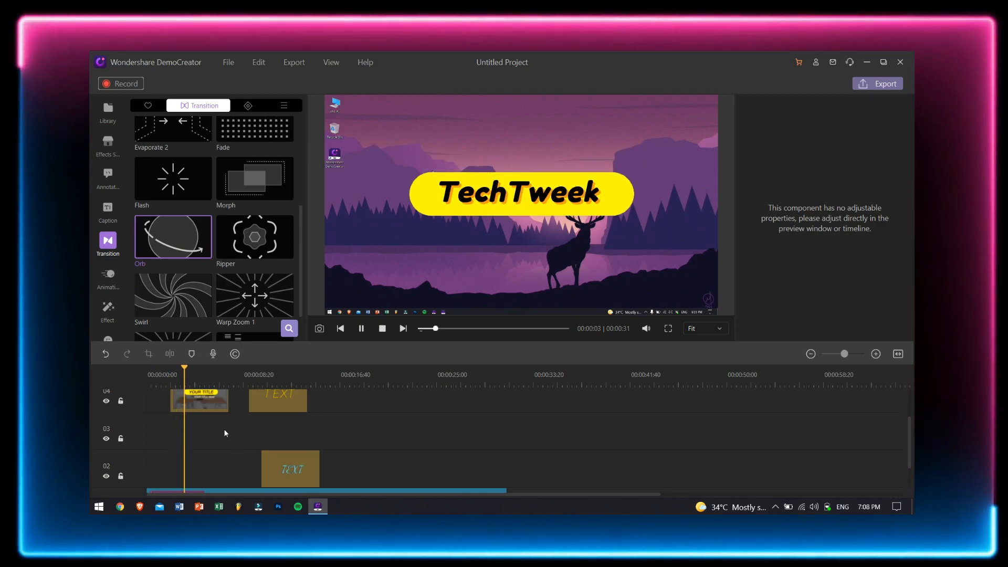
click(360, 328)
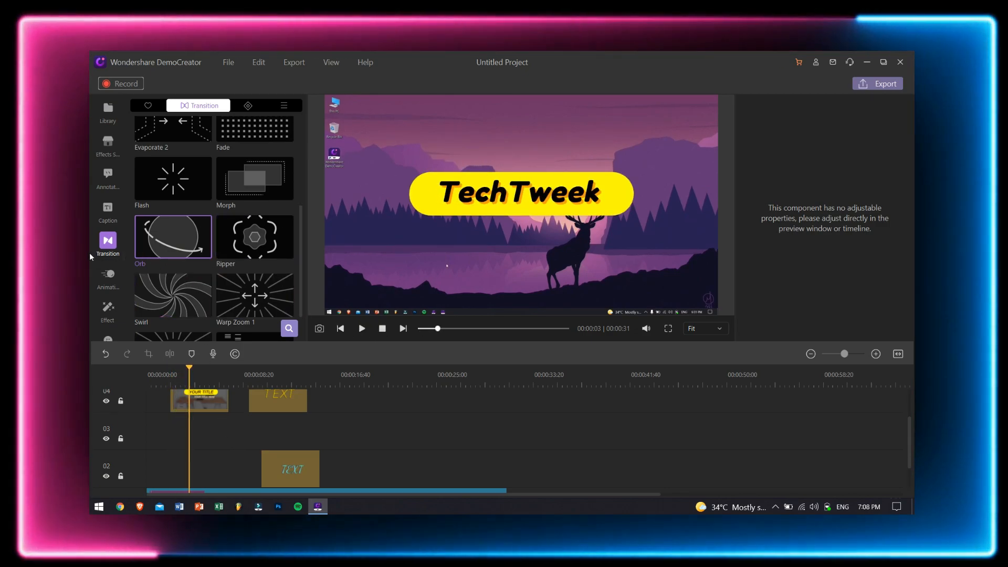
Show the animated text presets, then the advanced video effects list
click(107, 276)
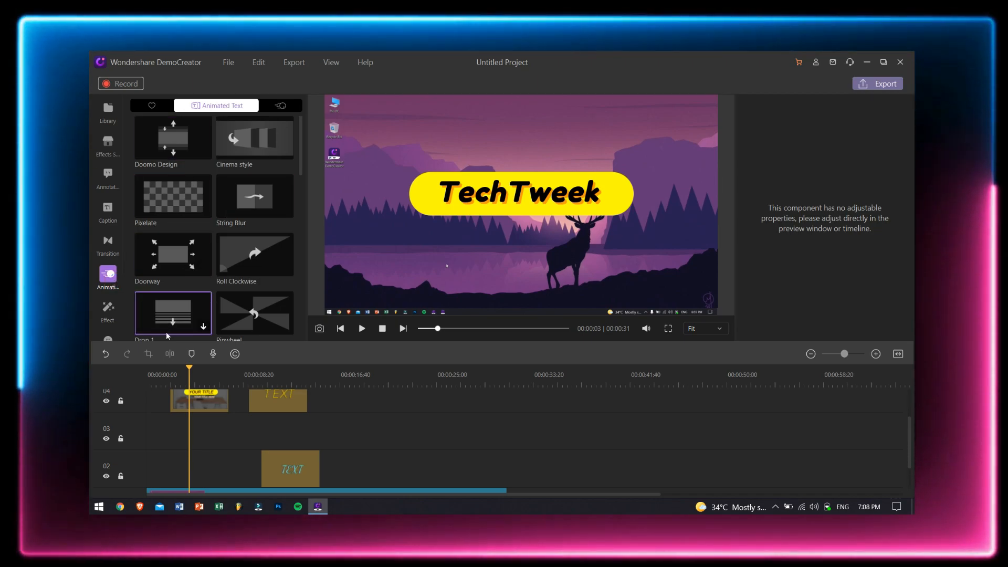
click(107, 311)
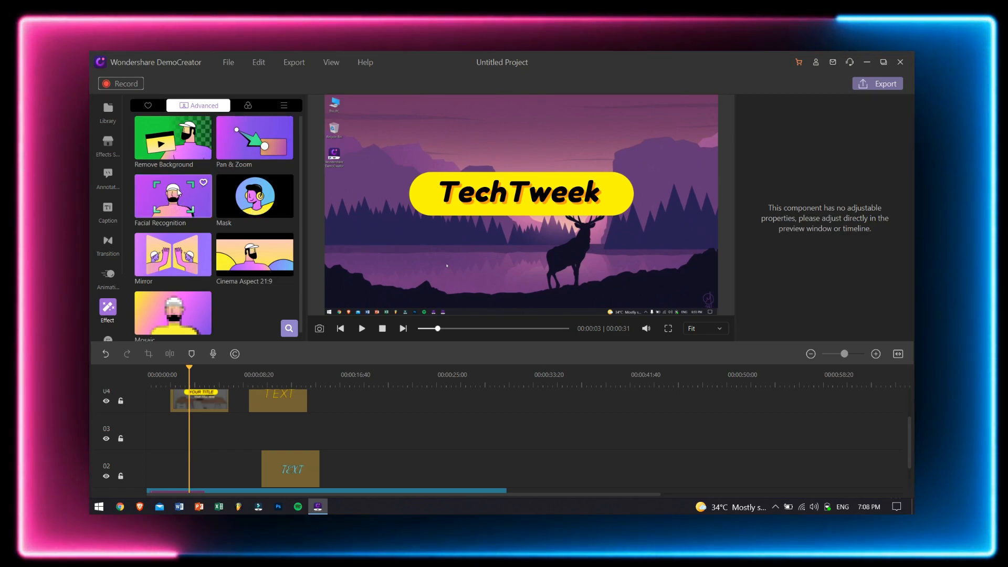
mouse_move(173, 254)
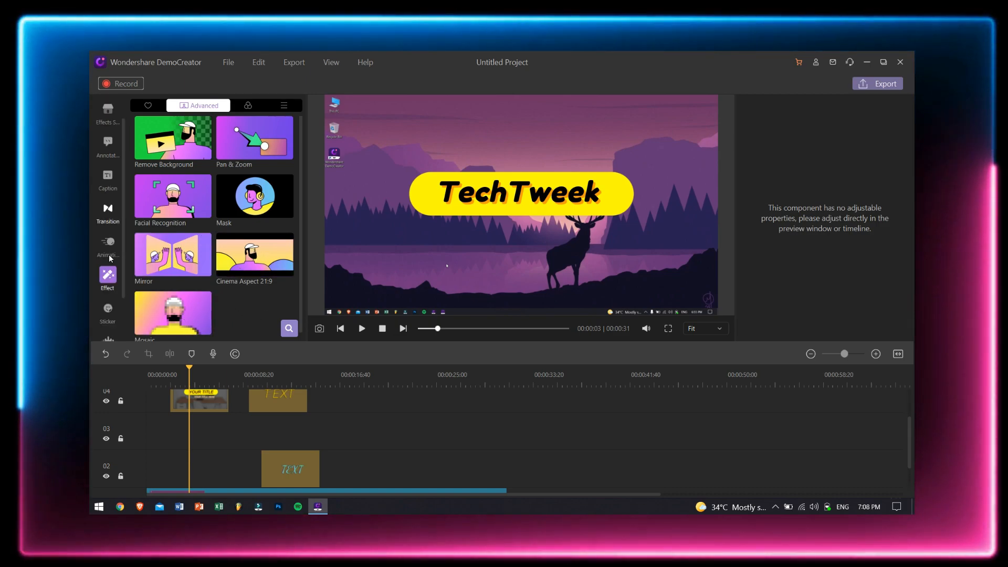
Add the Social Media 1 'SUBSCRIBED' sticker to the recording and browse to the Ghost sound effect
click(107, 276)
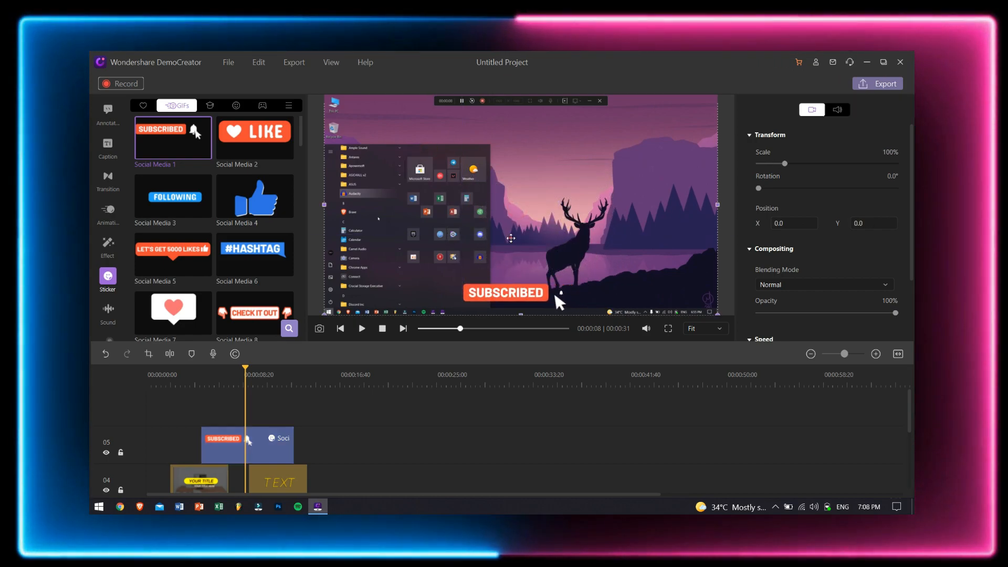
click(107, 312)
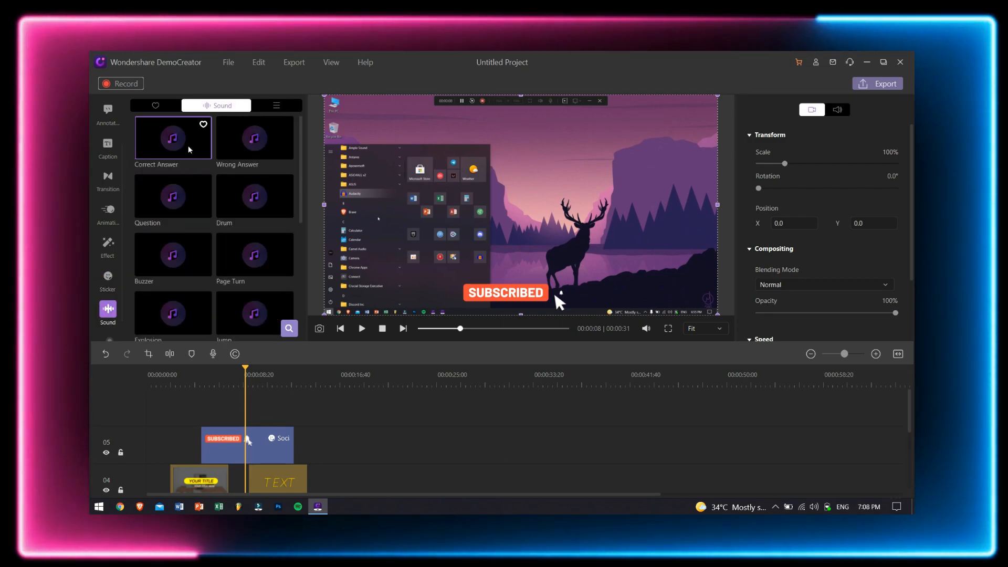
scroll(down, 3)
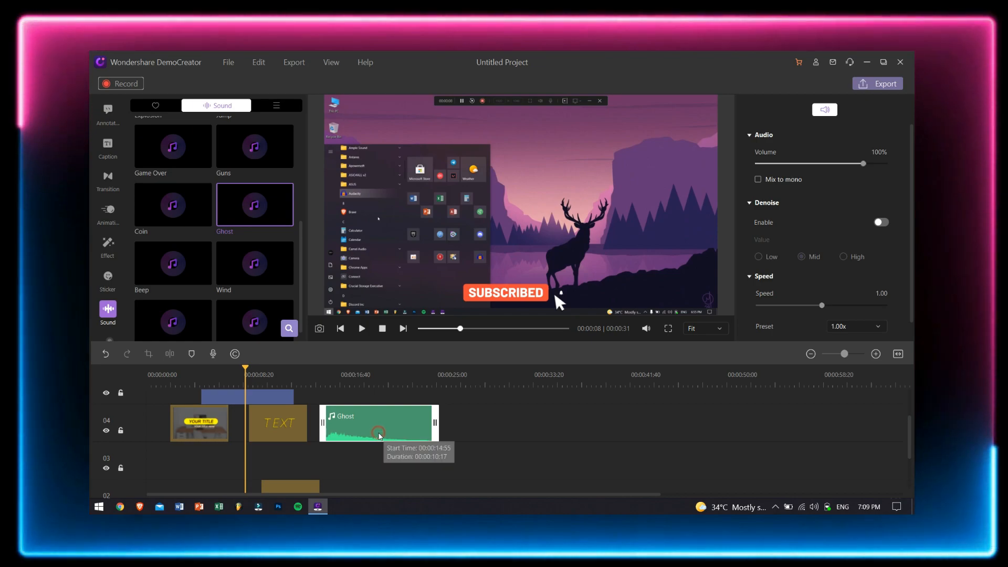
Browse the cursor effects library and try the Cursor Highlight effect
click(107, 317)
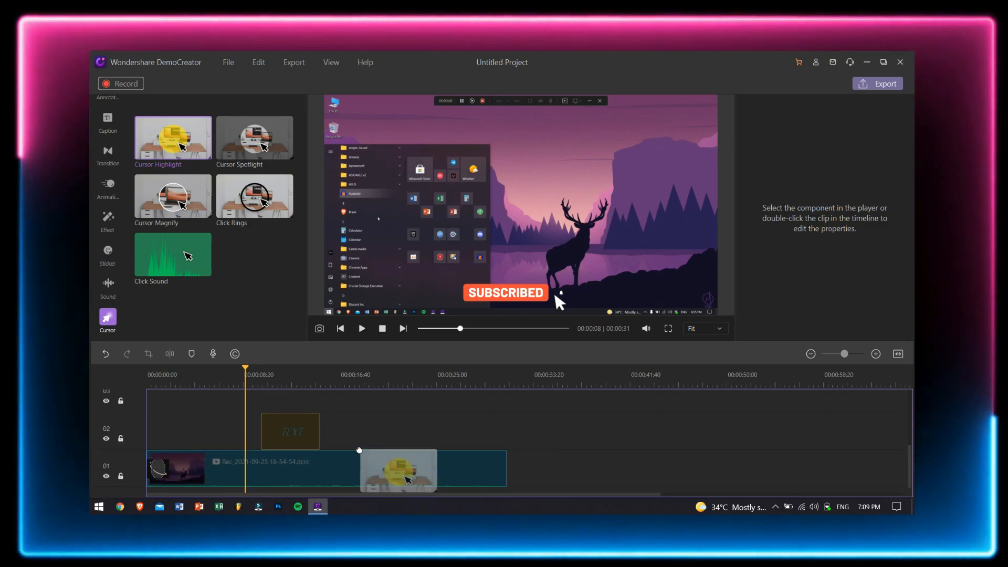
scroll(down, 3)
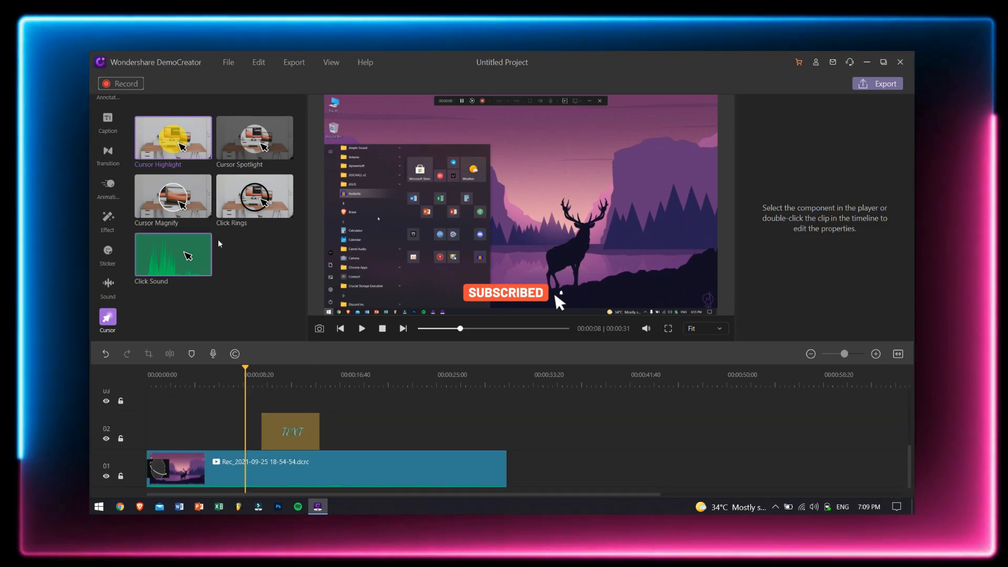
click(361, 329)
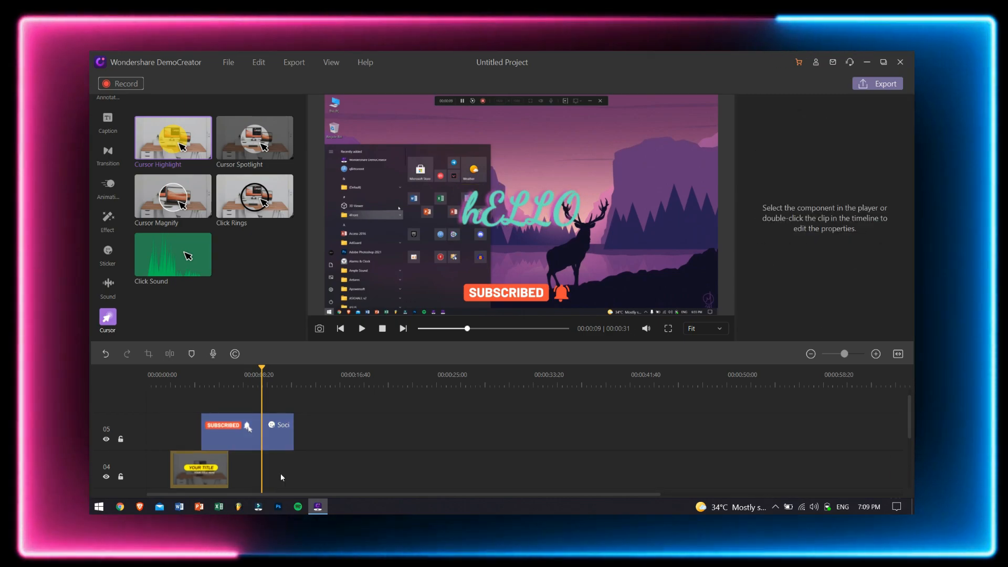
Split the recording at about 00:00:16 and place a Flash transition at the cut
click(361, 329)
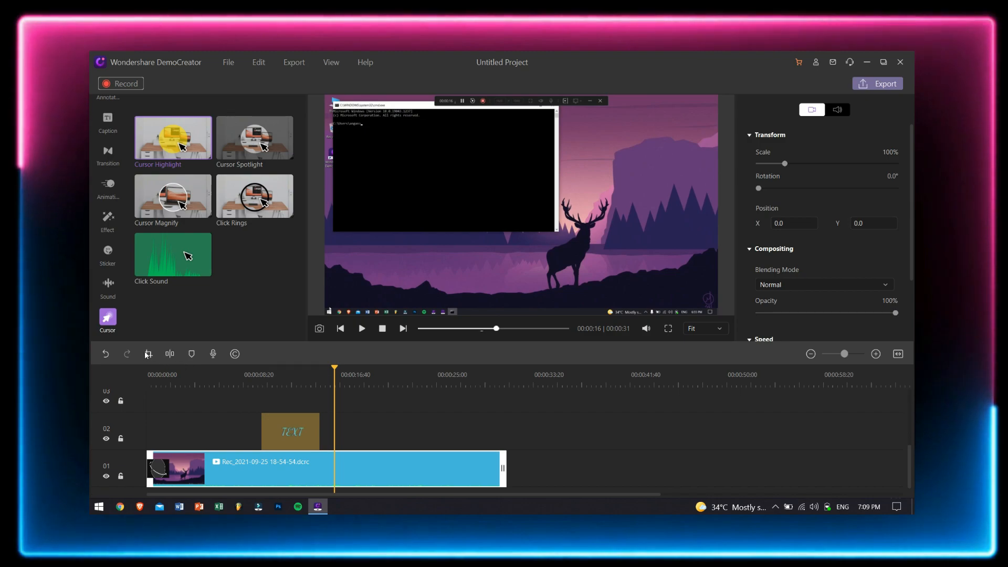
click(170, 354)
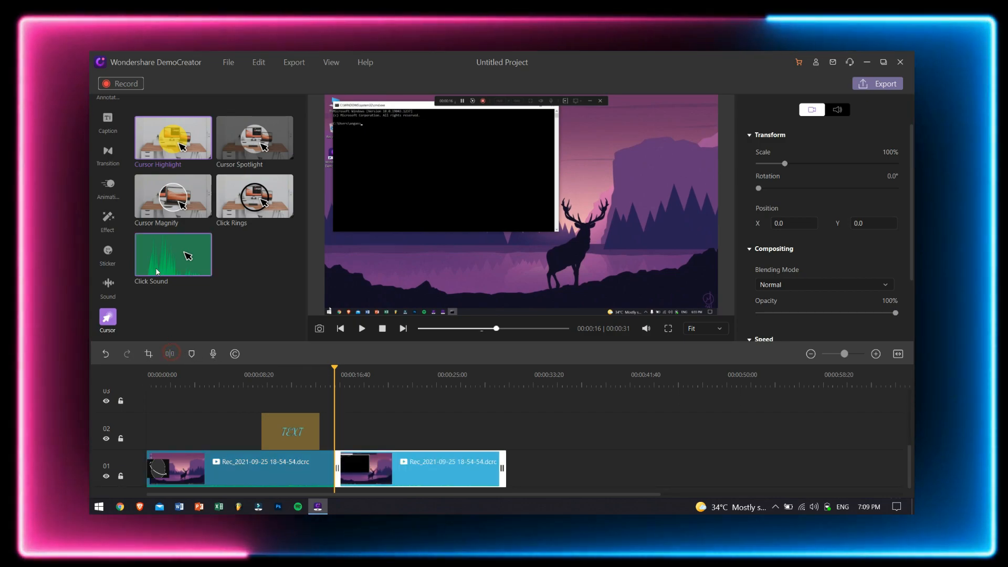
click(107, 154)
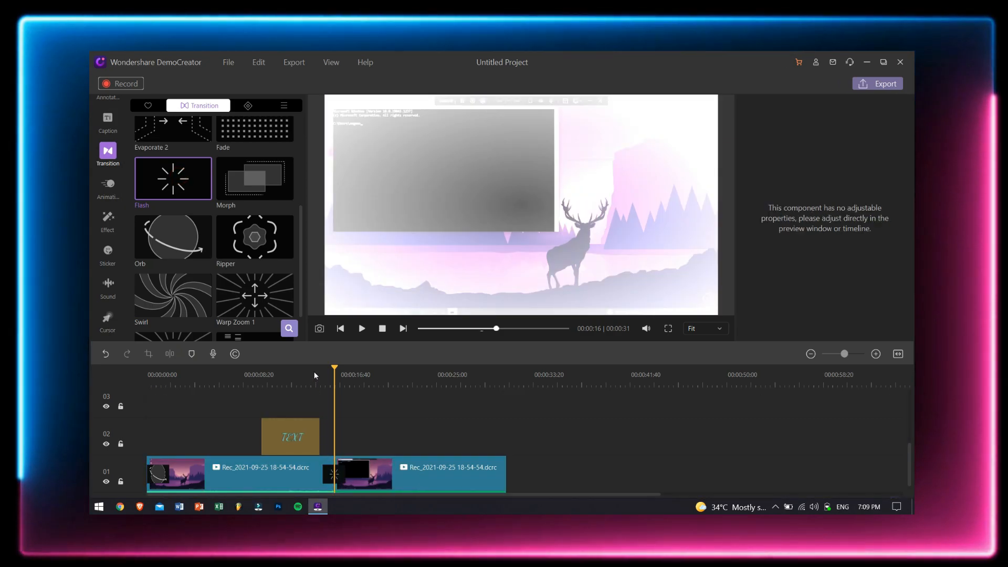
click(360, 328)
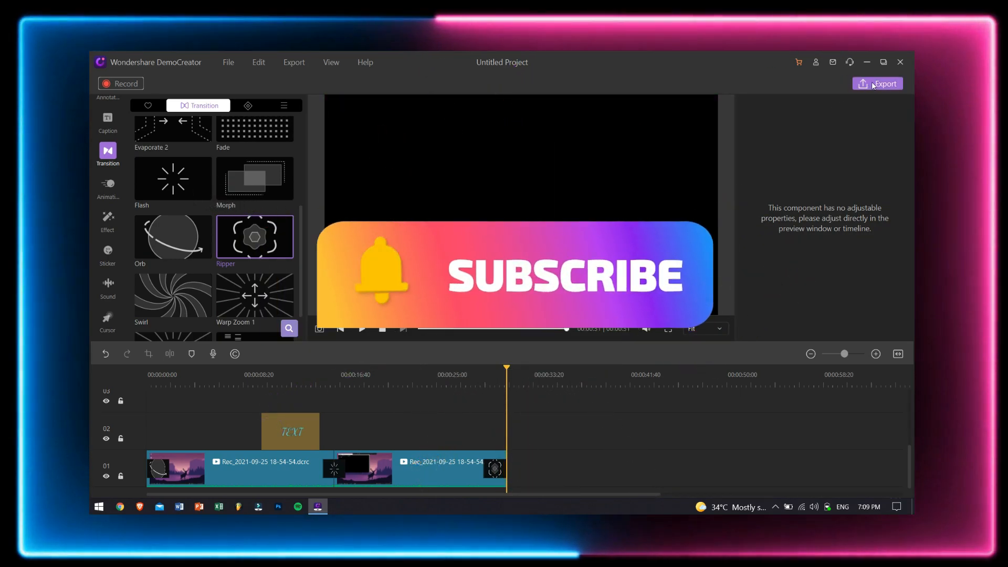
Bring up the Export dialog showing the YouTube publishing settings
click(877, 83)
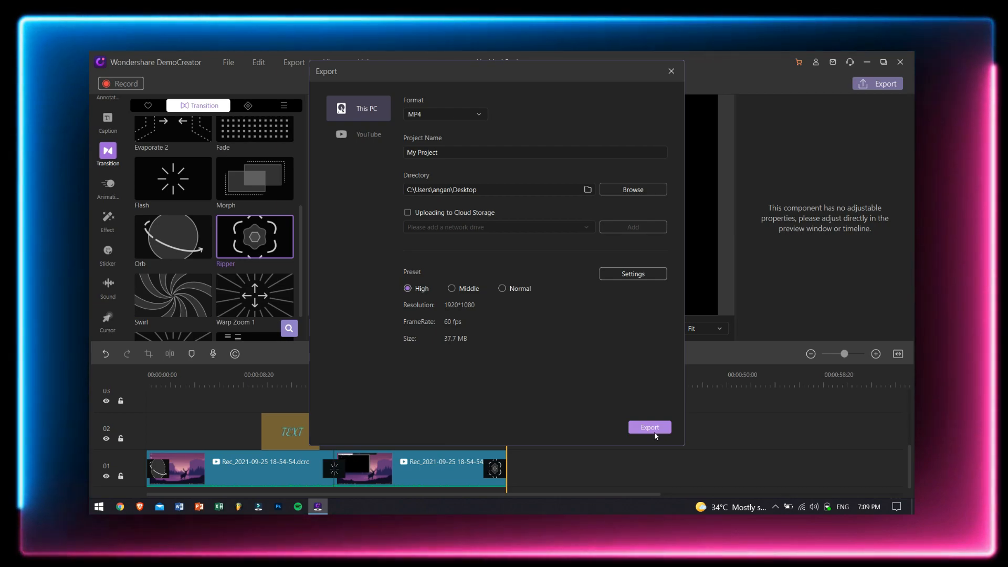
click(368, 133)
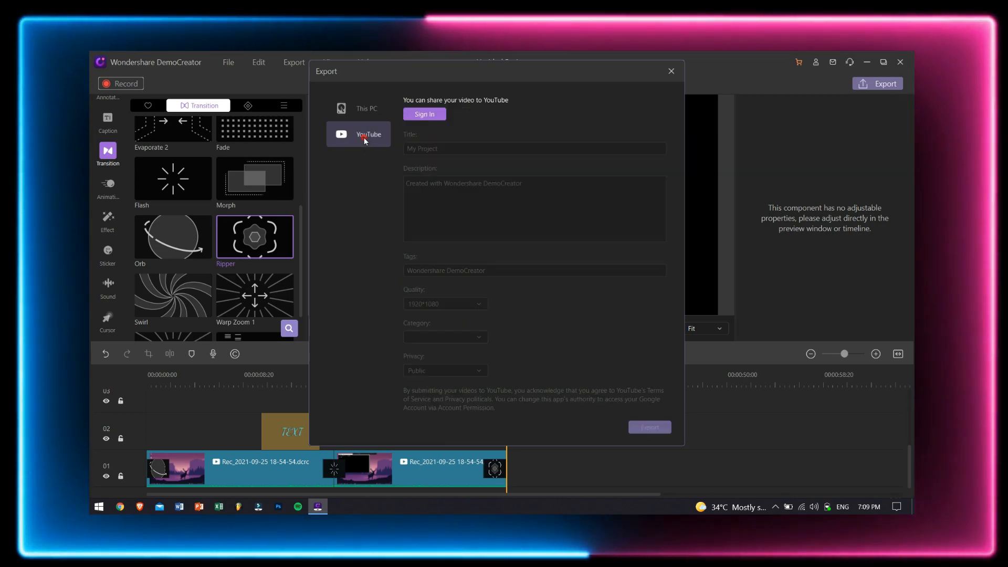